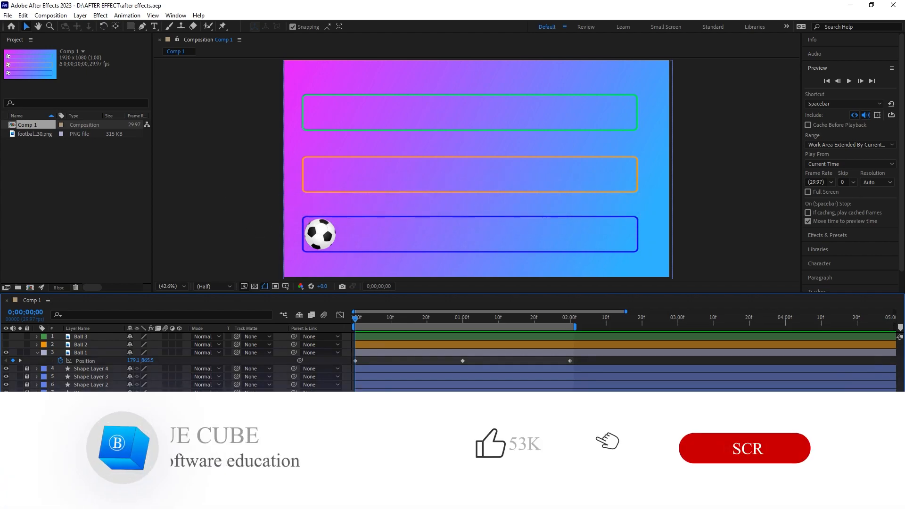
# - Preview the animation, paste Ball 1's Position keyframes onto Ball 2, and apply Easy Ease
pyautogui.click(743, 448)
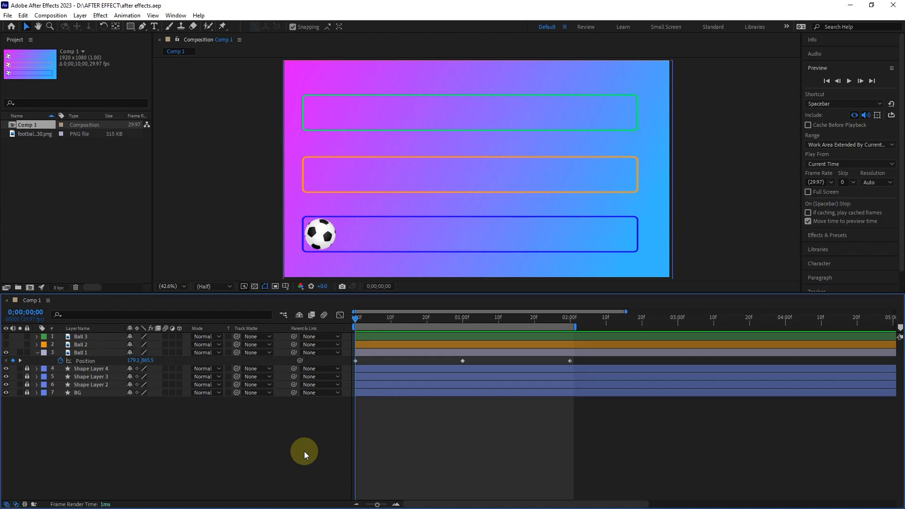
pyautogui.click(848, 80)
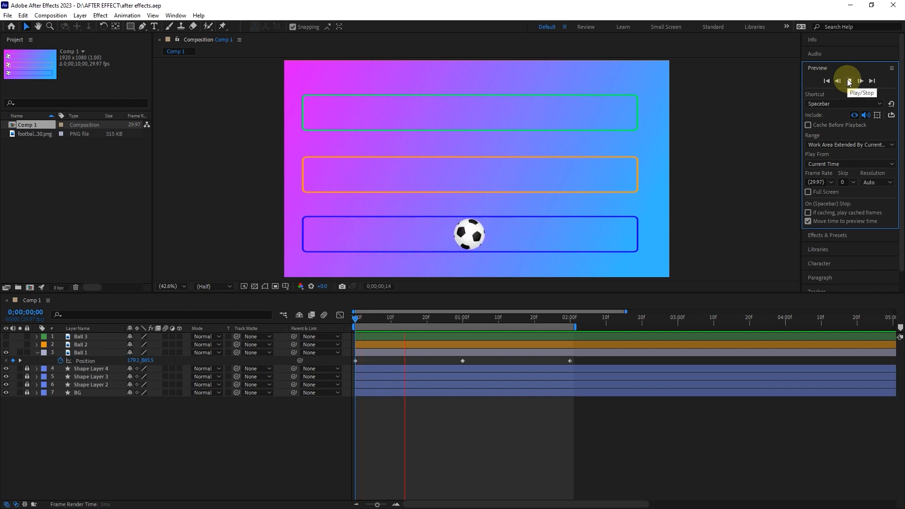
pyautogui.click(848, 80)
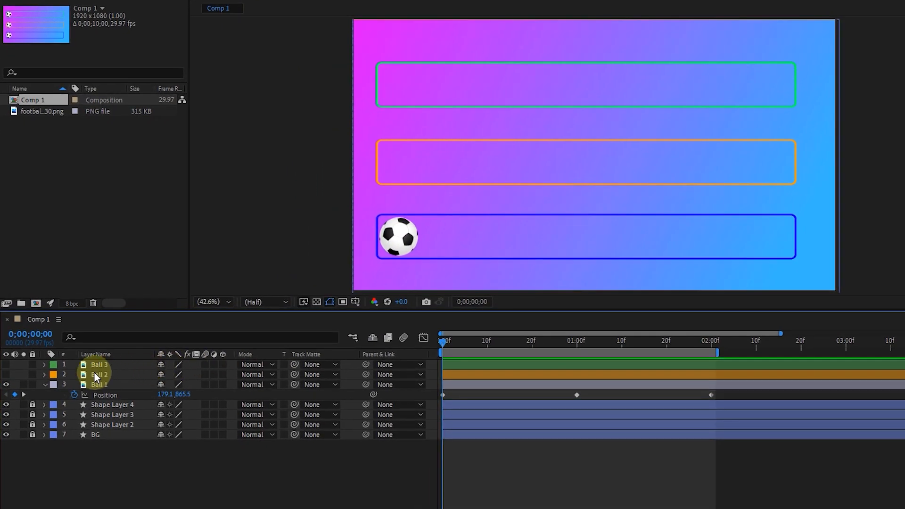
pyautogui.click(98, 374)
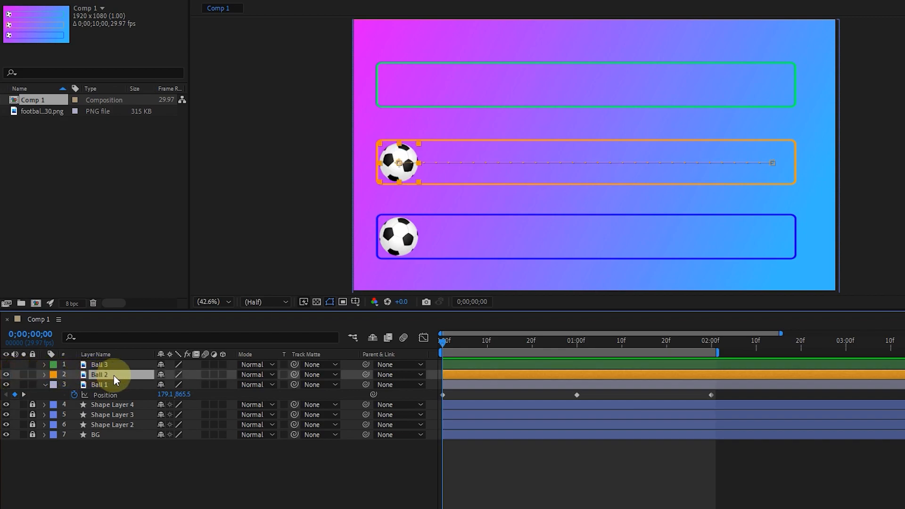
pyautogui.click(44, 373)
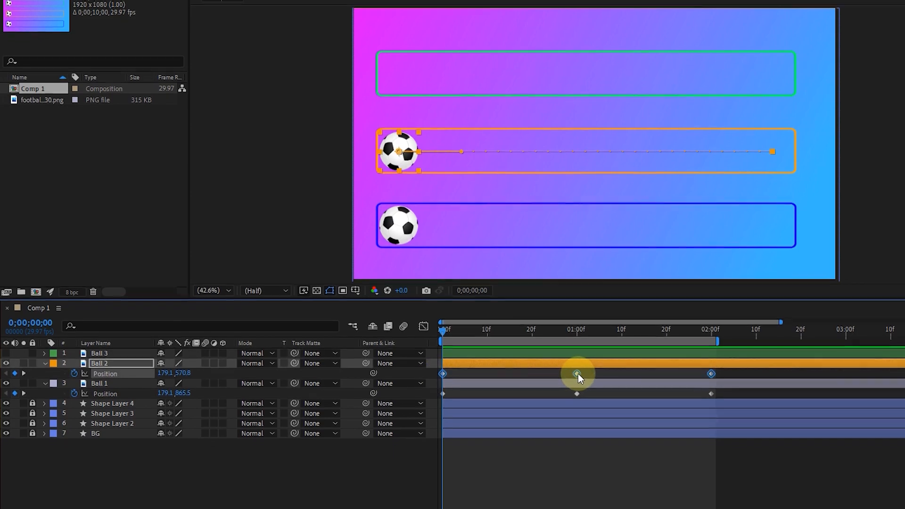
pyautogui.rightClick(576, 373)
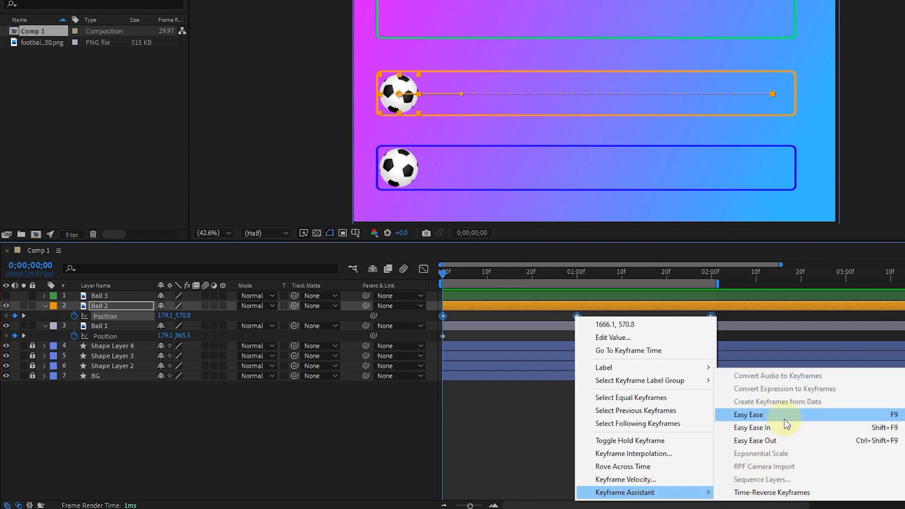
pyautogui.click(748, 414)
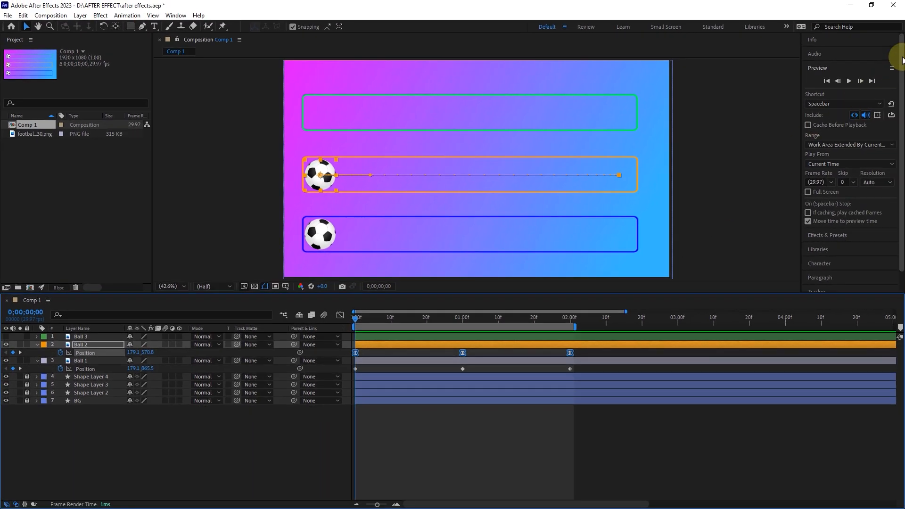
# - Preview and scrub the timeline to compare Ball 2's eased motion with Ball 1's
pyautogui.click(847, 81)
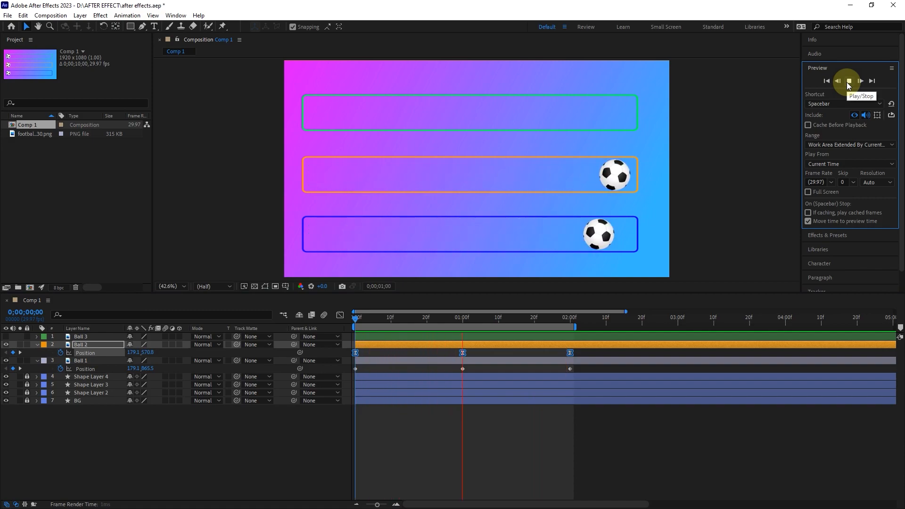
pyautogui.click(848, 80)
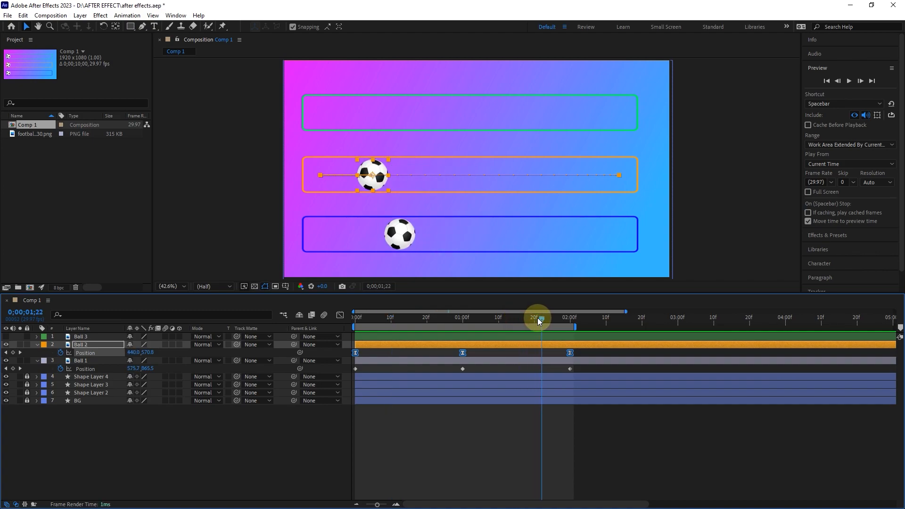
pyautogui.moveTo(536, 318); pyautogui.dragTo(385, 318)
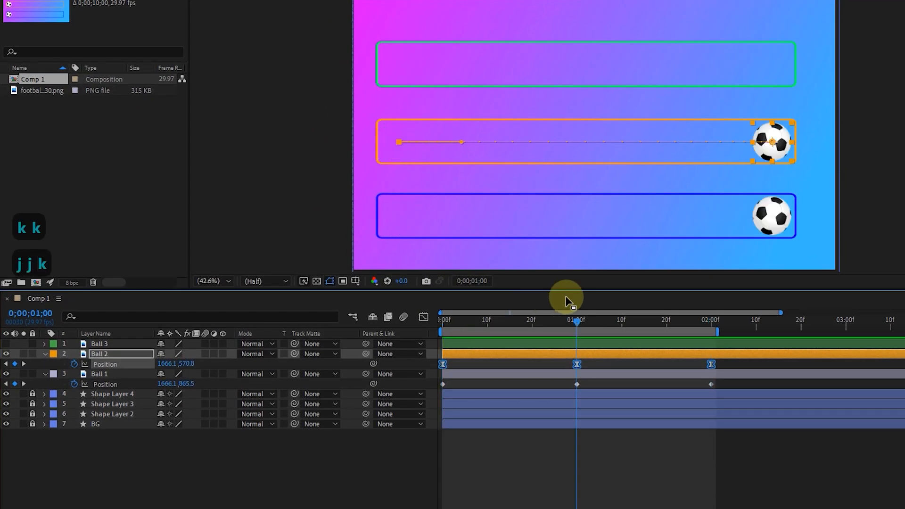
pyautogui.moveTo(576, 322); pyautogui.dragTo(504, 322)
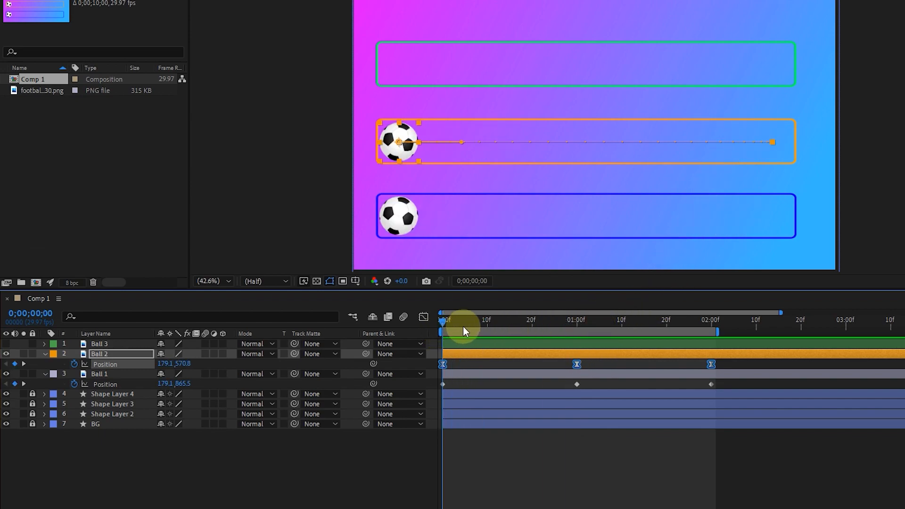
# - Give Ball 3 eased keyframes, then drag its Graph Editor curve peak lower and undo
pyautogui.click(6, 344)
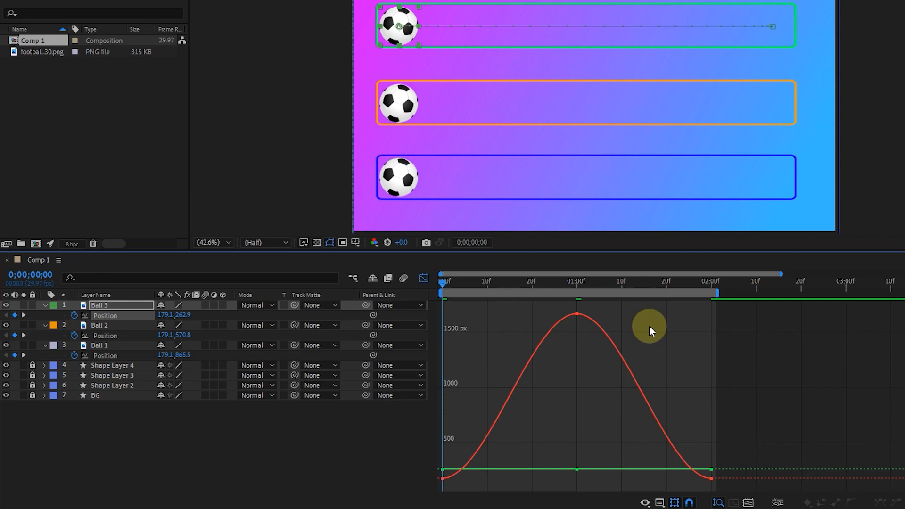
pyautogui.moveTo(517, 314)
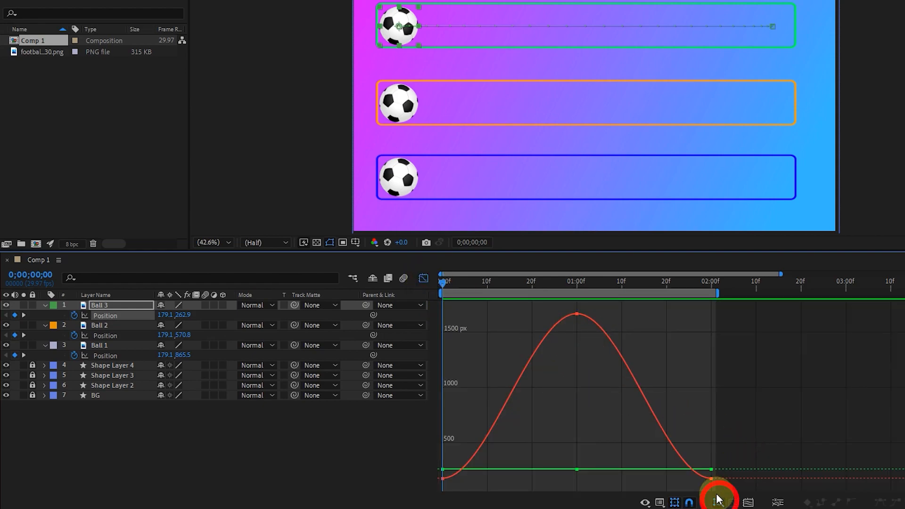
pyautogui.moveTo(718, 498)
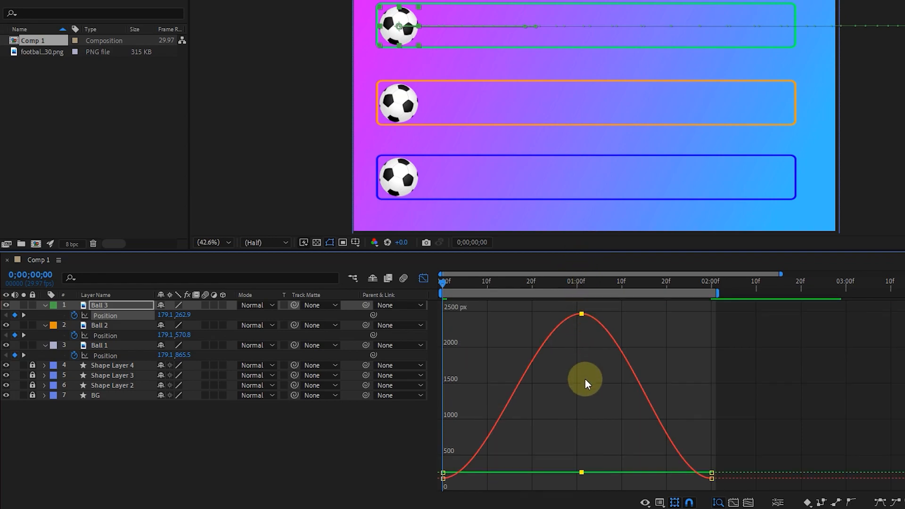
pyautogui.moveTo(580, 313); pyautogui.dragTo(562, 419)
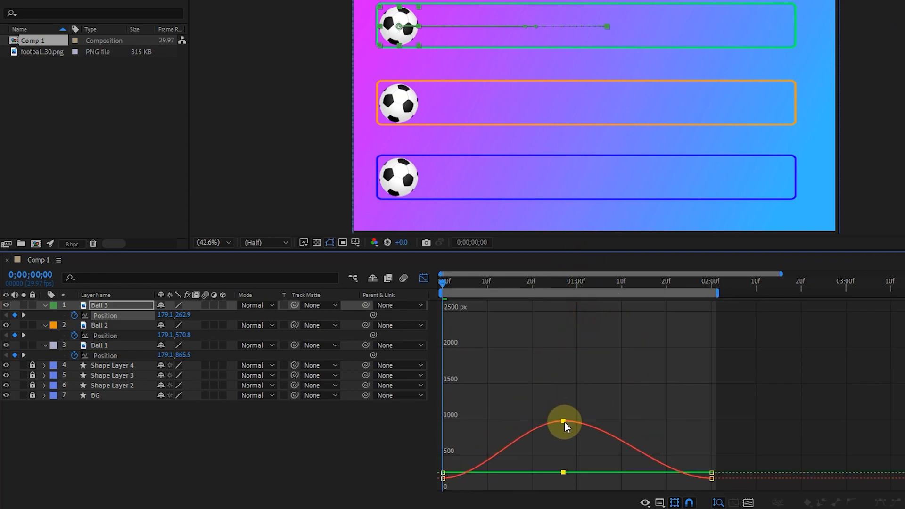
pyautogui.press('ctrl+z')
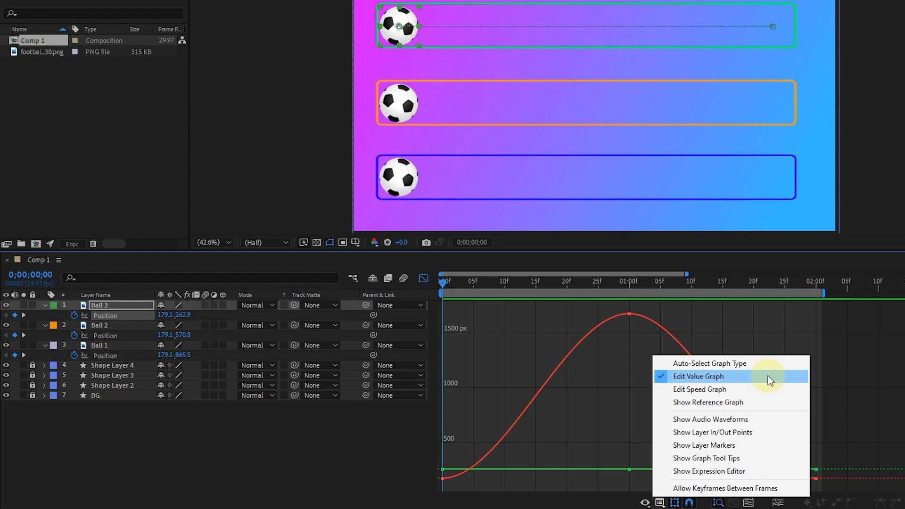
pyautogui.moveTo(774, 388)
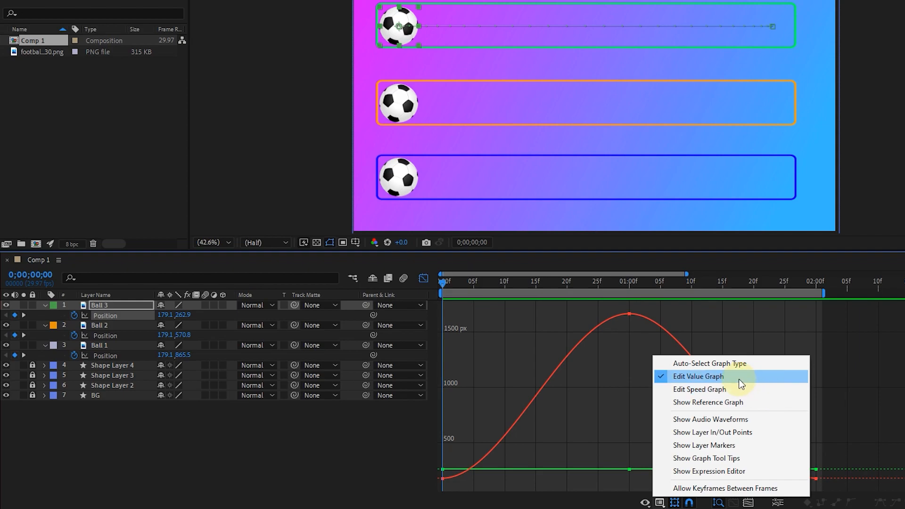
# - Switch the Graph Editor to the speed graph and select Ball 3's middle keyframe
pyautogui.click(699, 375)
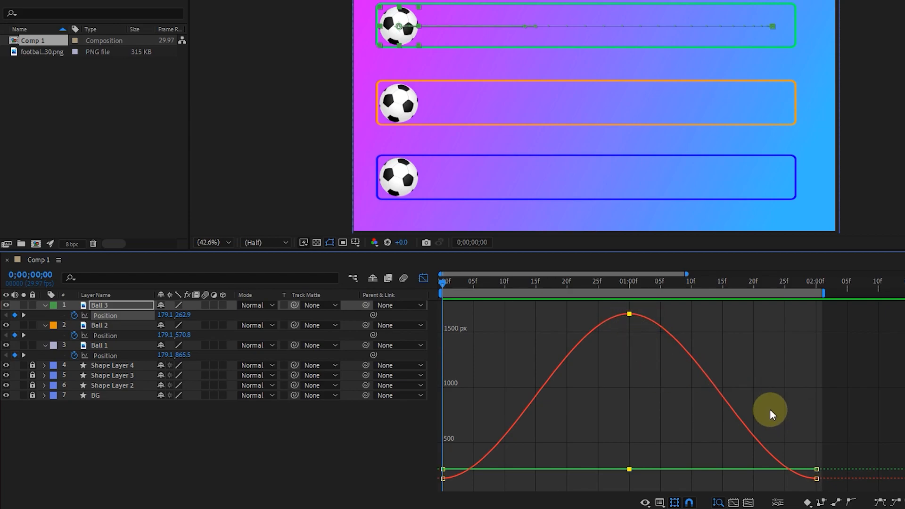
pyautogui.moveTo(541, 476)
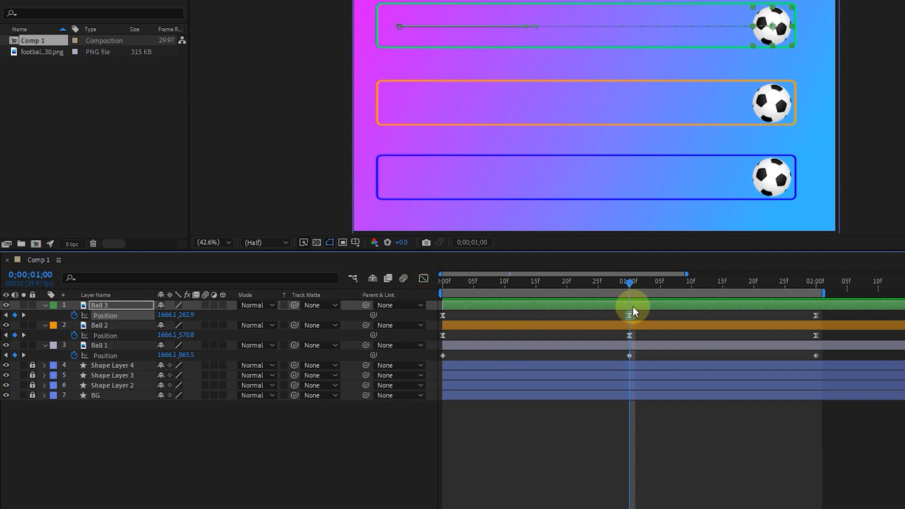
pyautogui.click(424, 278)
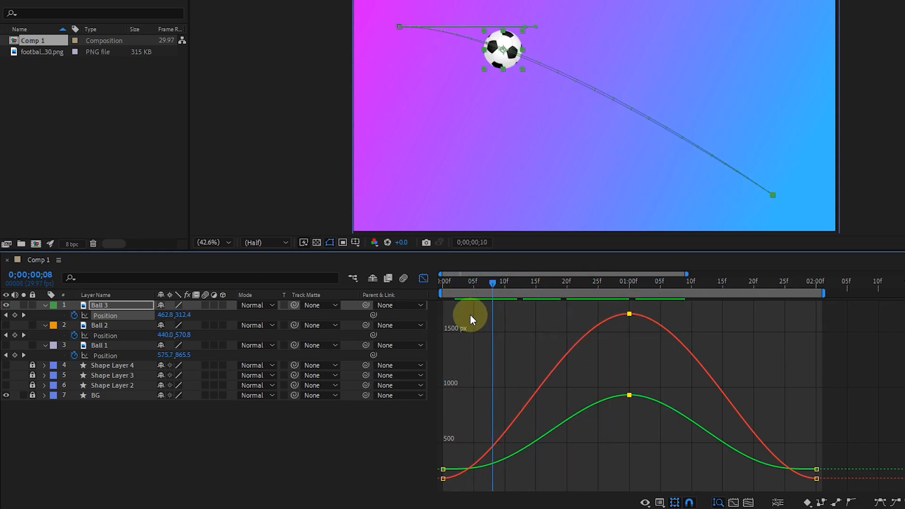
# - Shift Ball 3's speed peak earlier, near frame 15, and drag its peak position value down
pyautogui.click(443, 281)
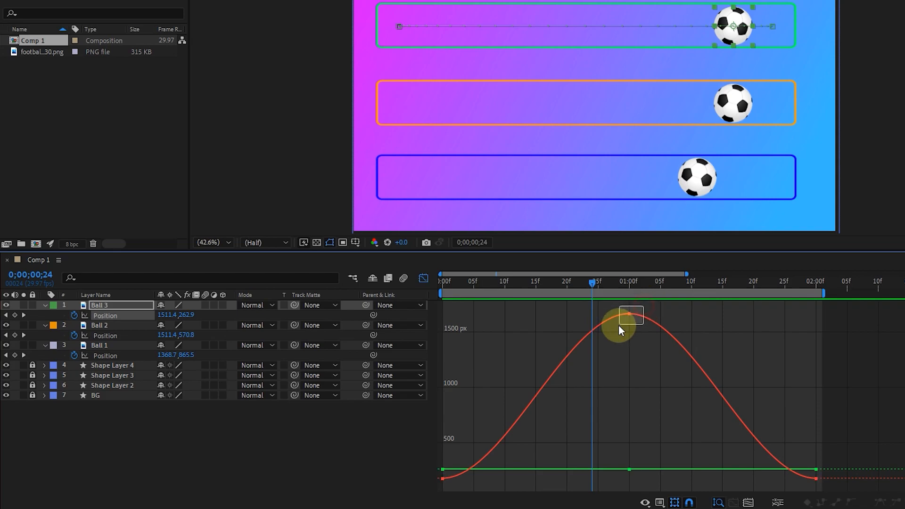
pyautogui.moveTo(623, 316); pyautogui.dragTo(586, 315)
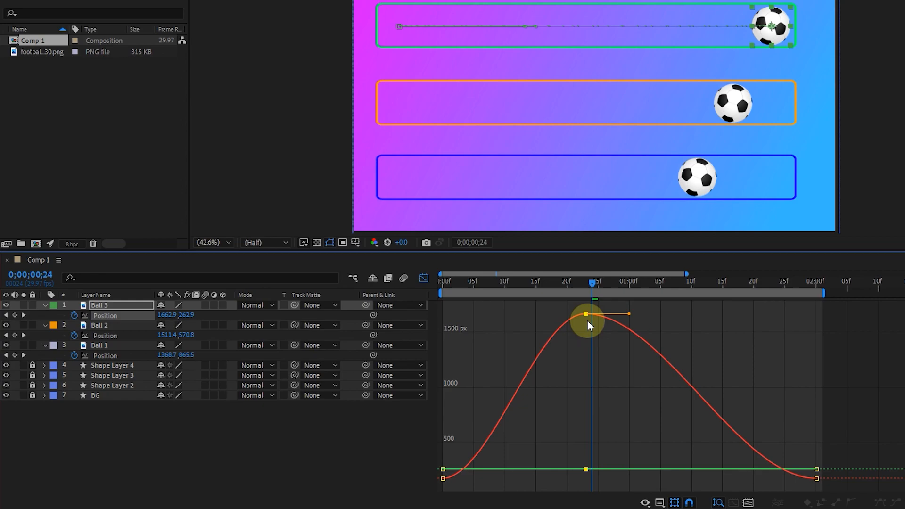
pyautogui.moveTo(584, 313); pyautogui.dragTo(612, 317)
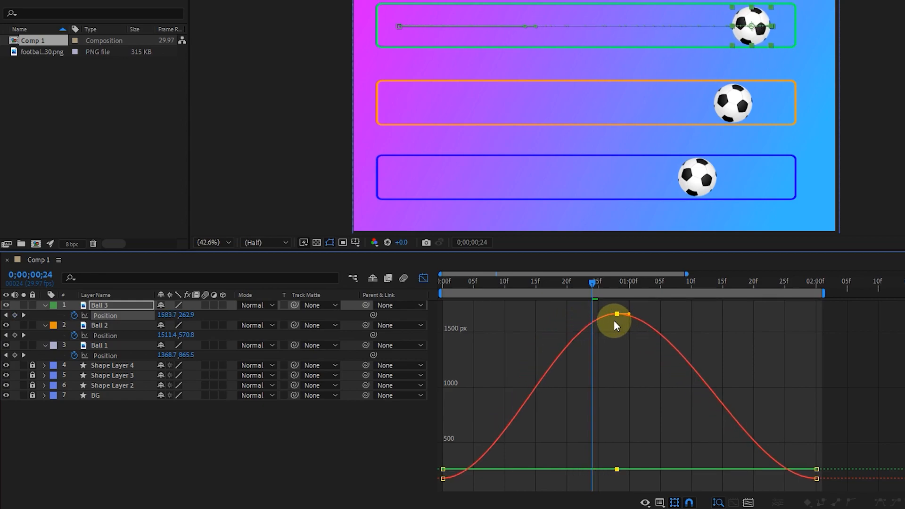
pyautogui.moveTo(614, 314); pyautogui.dragTo(534, 314)
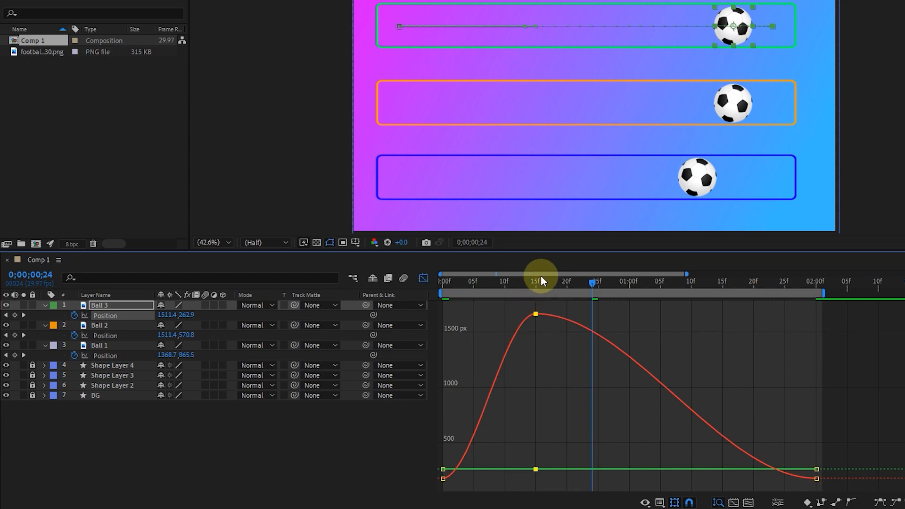
pyautogui.moveTo(540, 284); pyautogui.dragTo(591, 283)
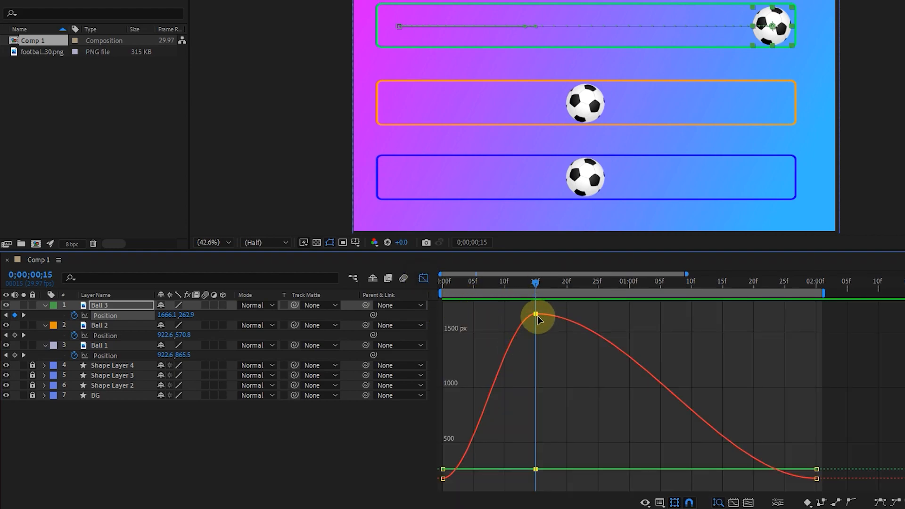
pyautogui.moveTo(535, 316); pyautogui.dragTo(535, 327)
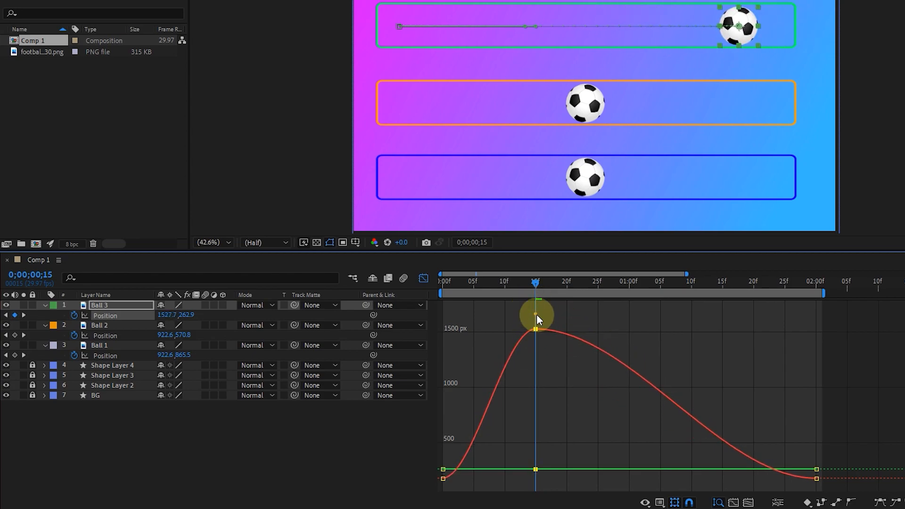
pyautogui.moveTo(535, 327); pyautogui.dragTo(535, 432)
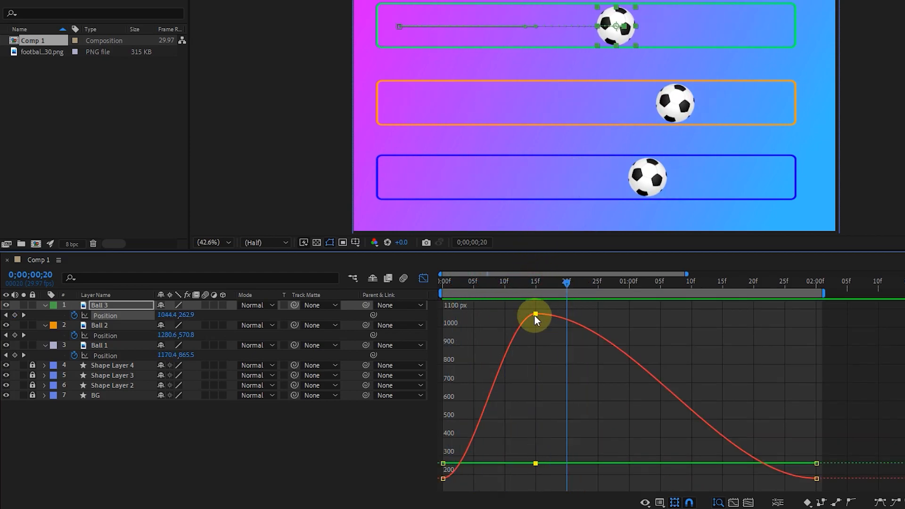
# - Select Ball 3's peak keyframe, adjust its horizontal value, and enter 540 in the Position dialog
pyautogui.click(443, 282)
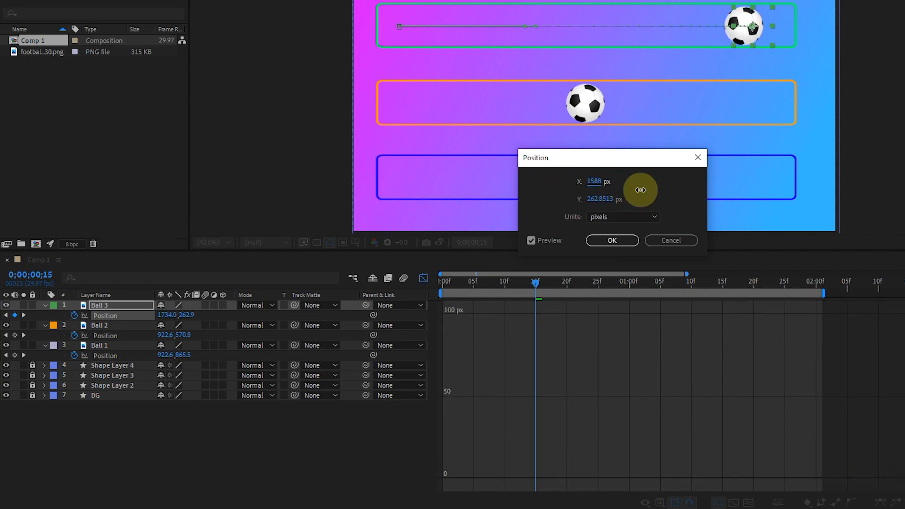
pyautogui.moveTo(639, 189); pyautogui.dragTo(595, 180)
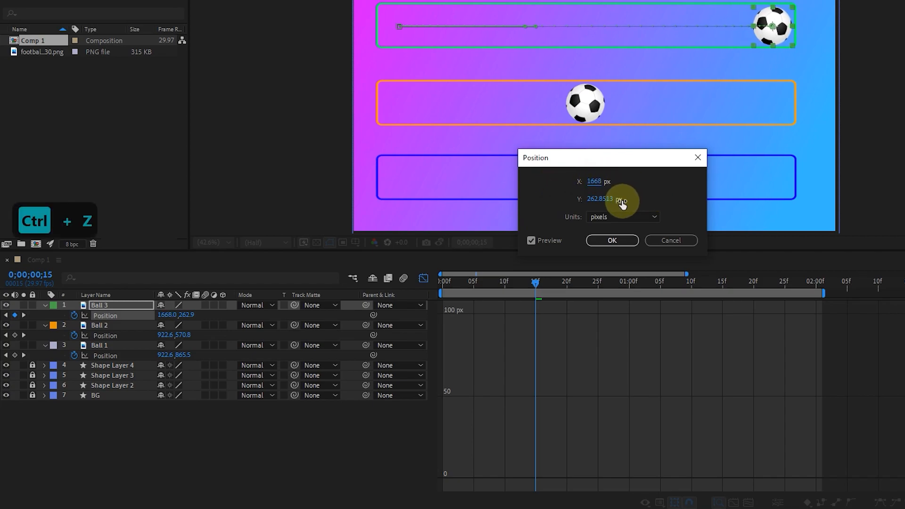
pyautogui.write('540')
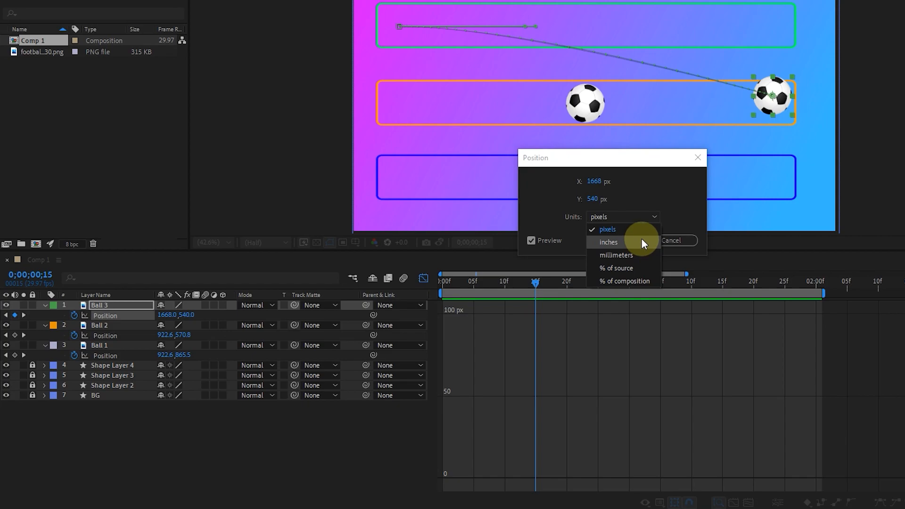
pyautogui.moveTo(683, 203)
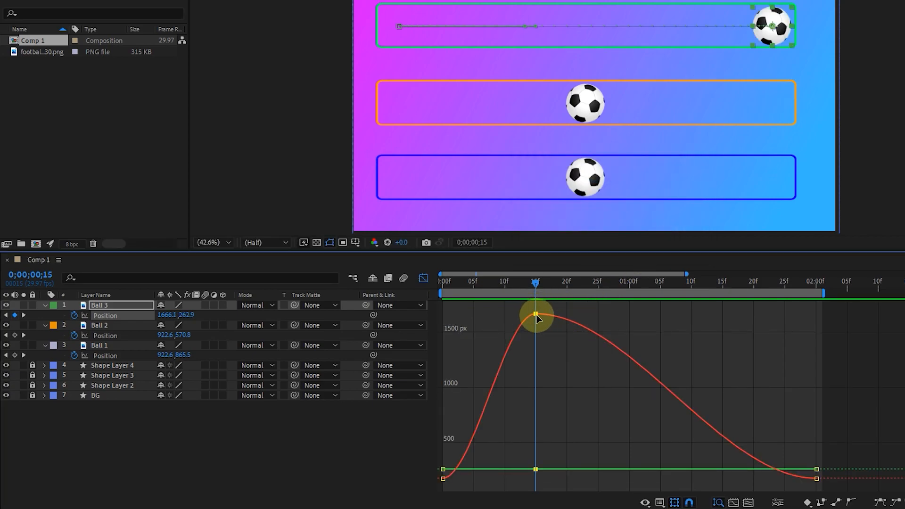
# - Drag Ball 3's peak keyframe in the Graph Editor to 01:00f
pyautogui.moveTo(537, 316); pyautogui.dragTo(625, 315)
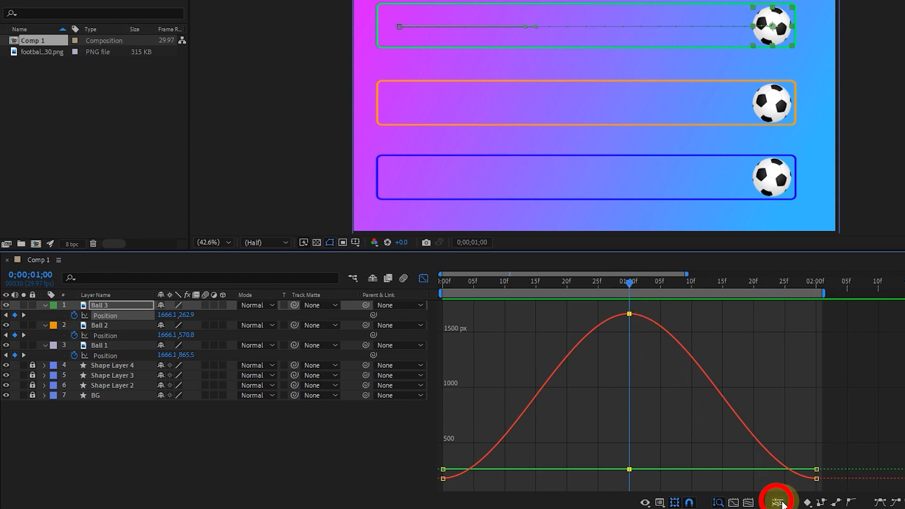
pyautogui.moveTo(777, 497)
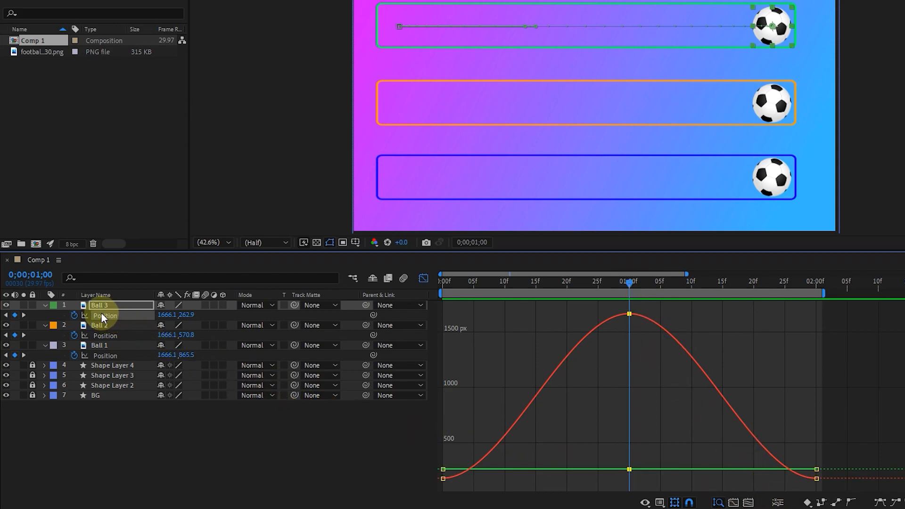
# - Separate Ball 3's Position into X and Y dimensions, undoing an accidental curve edit
pyautogui.rightClick(105, 315)
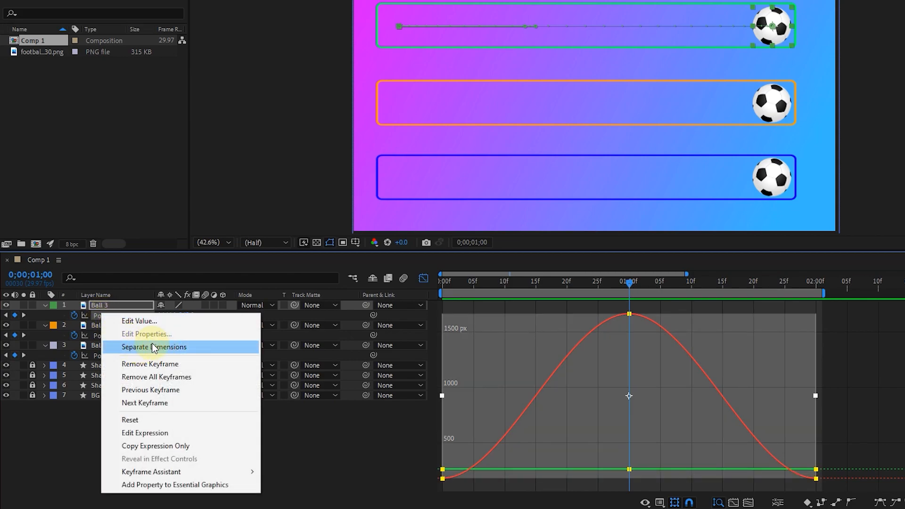
pyautogui.click(154, 346)
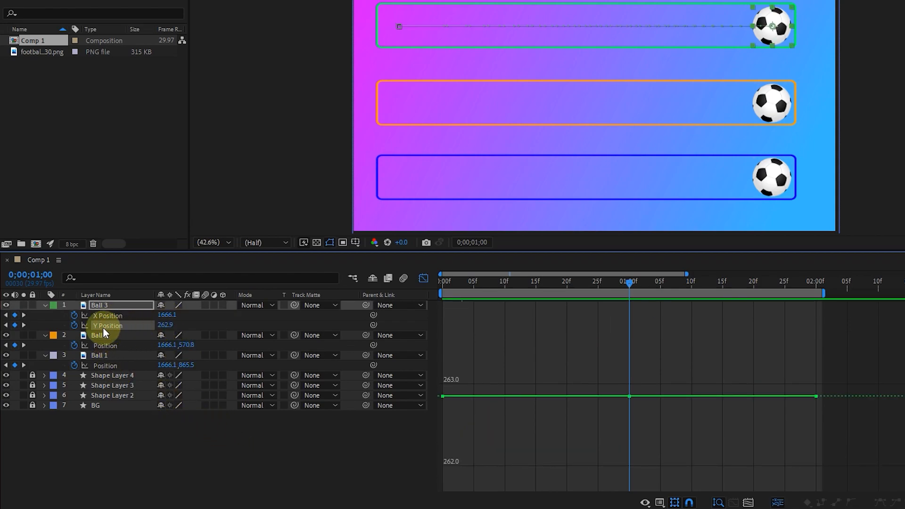
pyautogui.moveTo(581, 307)
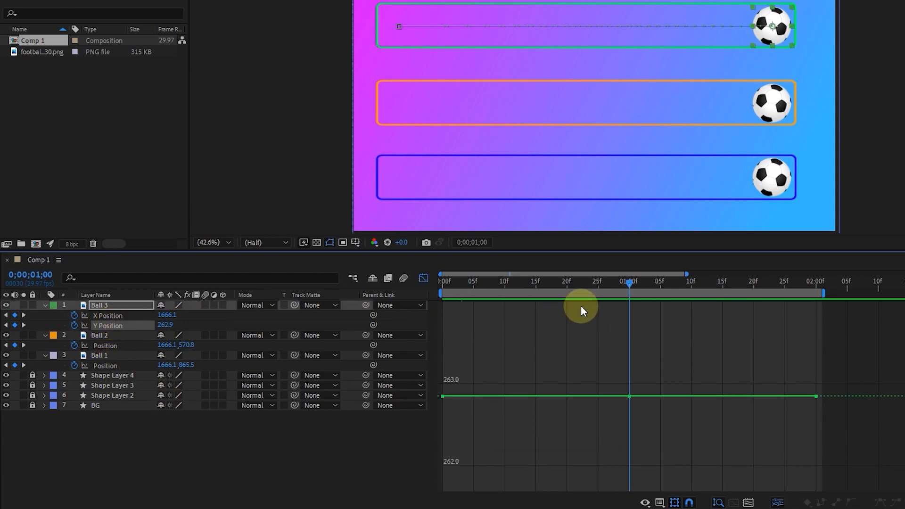
pyautogui.moveTo(628, 283); pyautogui.dragTo(497, 283)
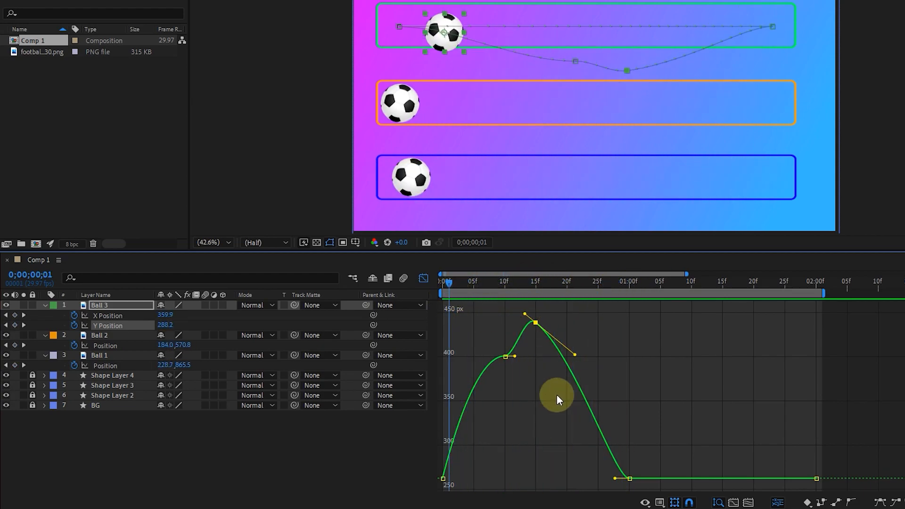
pyautogui.press('ctrl+z')
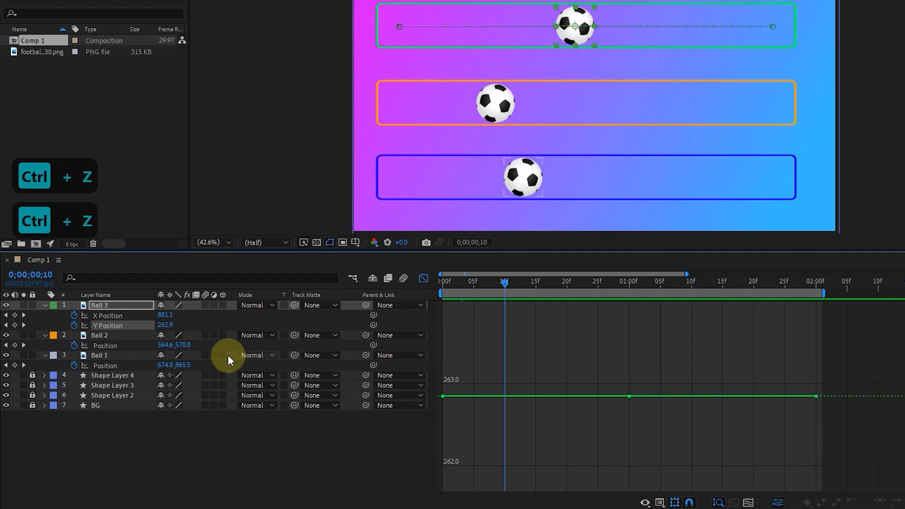
# - Show the X Position curve and drag Bezier handles to round the arc at one second
pyautogui.click(107, 315)
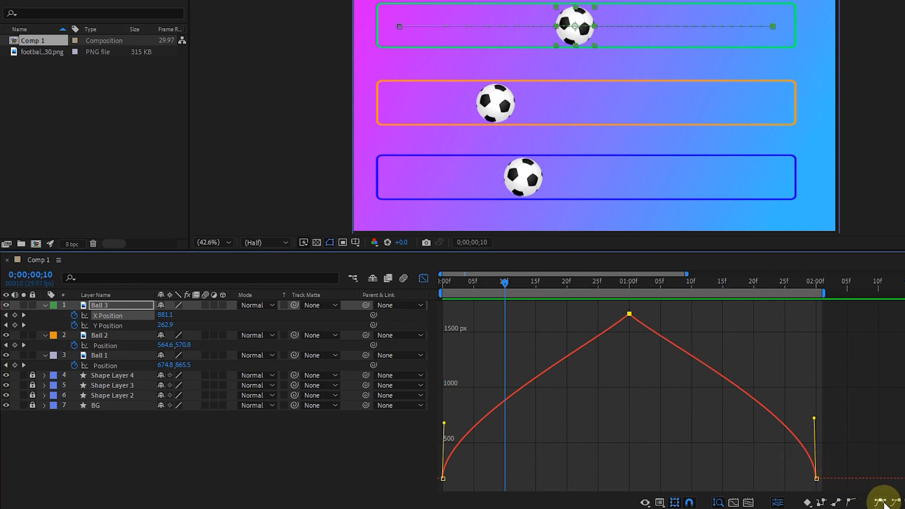
pyautogui.moveTo(628, 315); pyautogui.dragTo(652, 324)
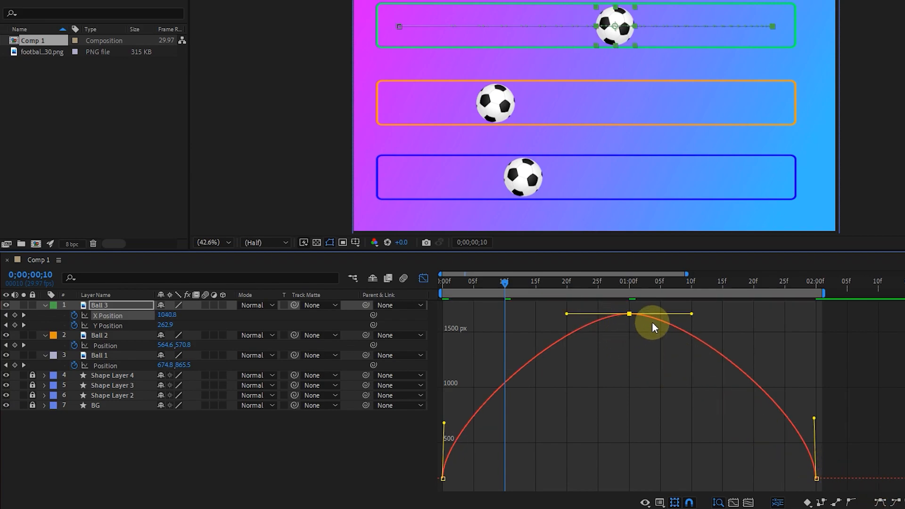
pyautogui.moveTo(675, 315); pyautogui.dragTo(692, 419)
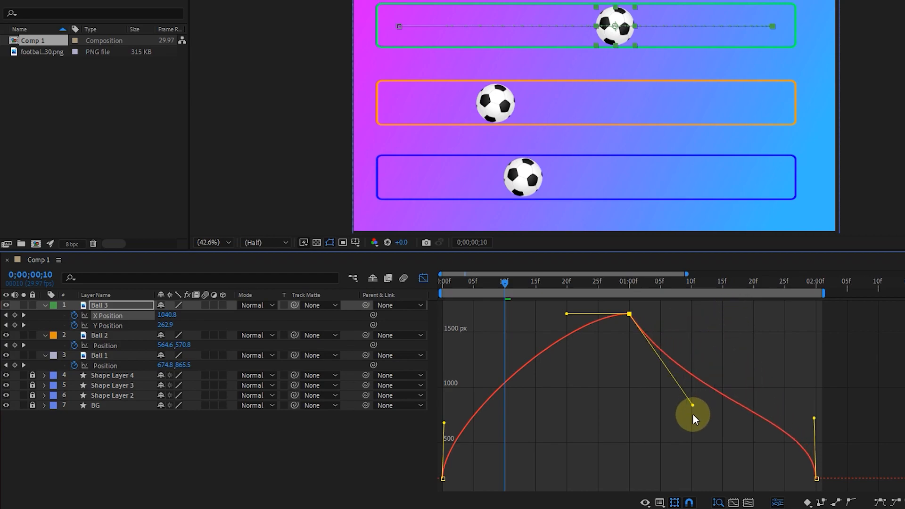
pyautogui.moveTo(693, 419); pyautogui.dragTo(568, 316)
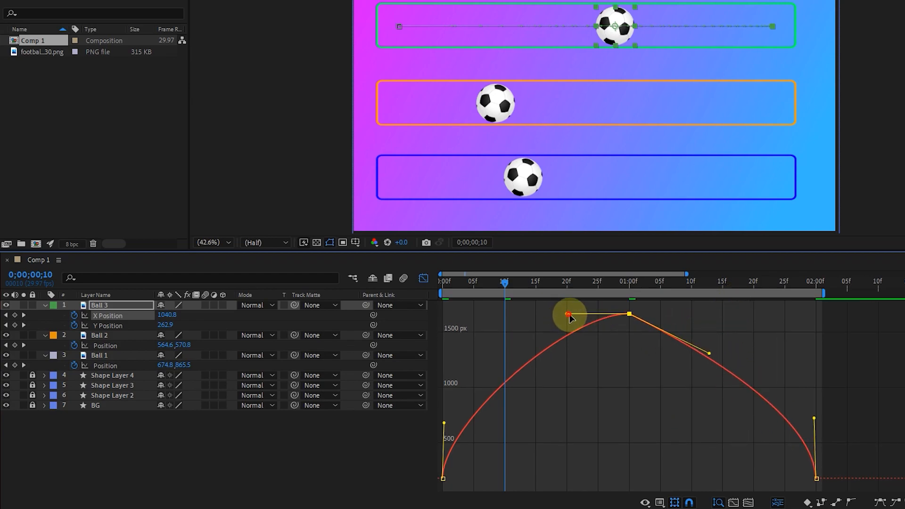
pyautogui.moveTo(568, 317); pyautogui.dragTo(683, 320)
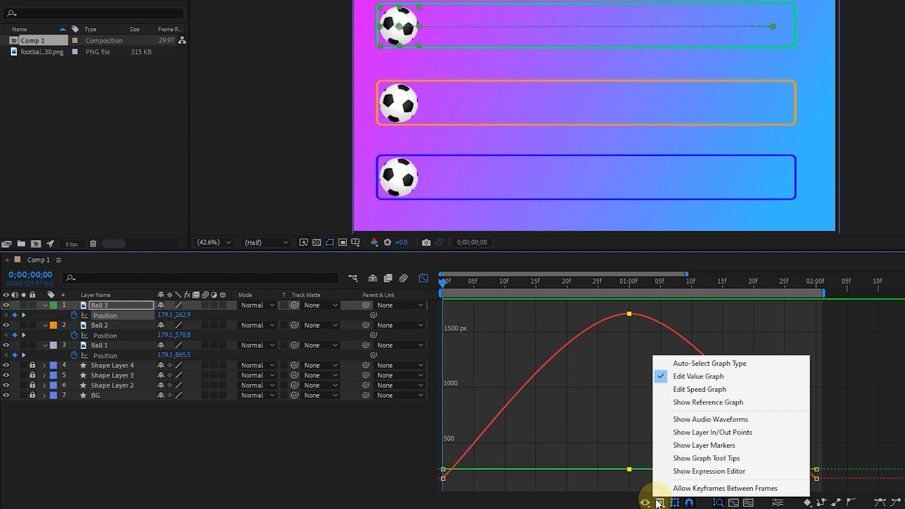
pyautogui.moveTo(698, 388)
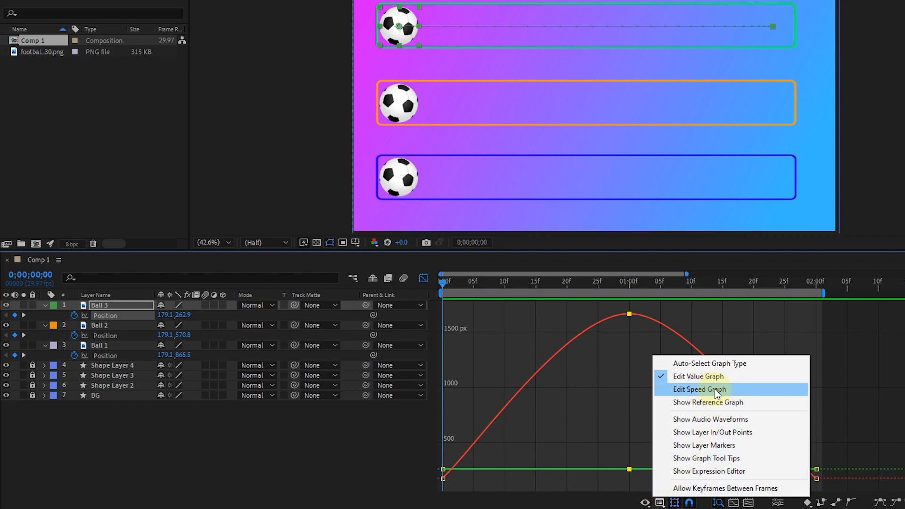
# - In the speed graph, drop Ball 3's first and last keyframes to 0 px/sec and round the first hump
pyautogui.click(698, 389)
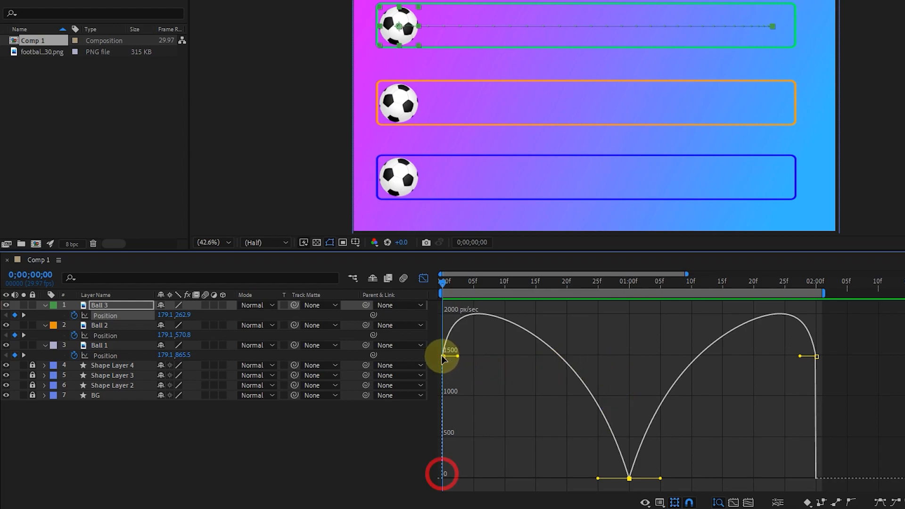
pyautogui.moveTo(441, 350); pyautogui.dragTo(444, 474)
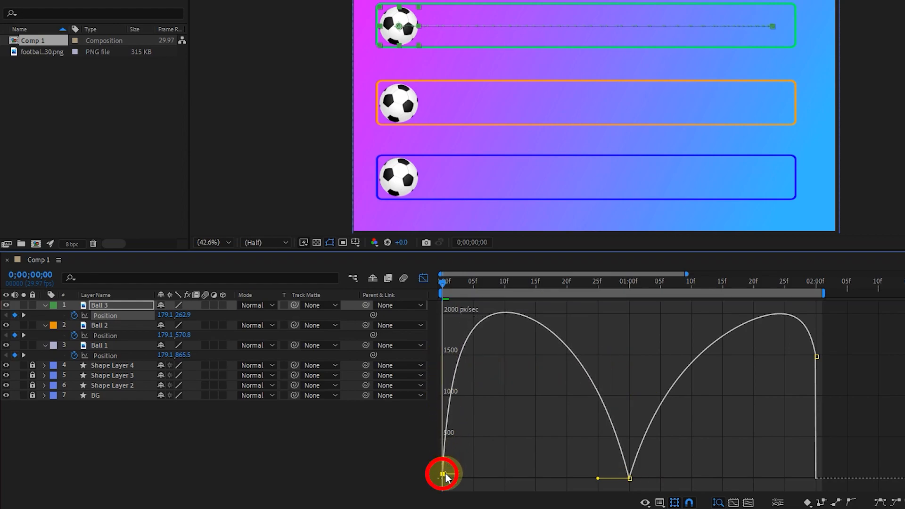
pyautogui.click(815, 357)
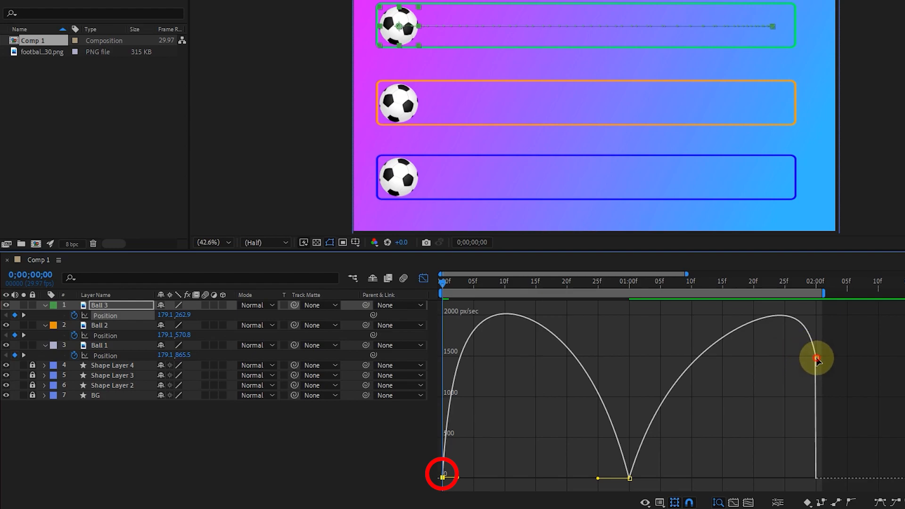
pyautogui.moveTo(815, 358); pyautogui.dragTo(816, 477)
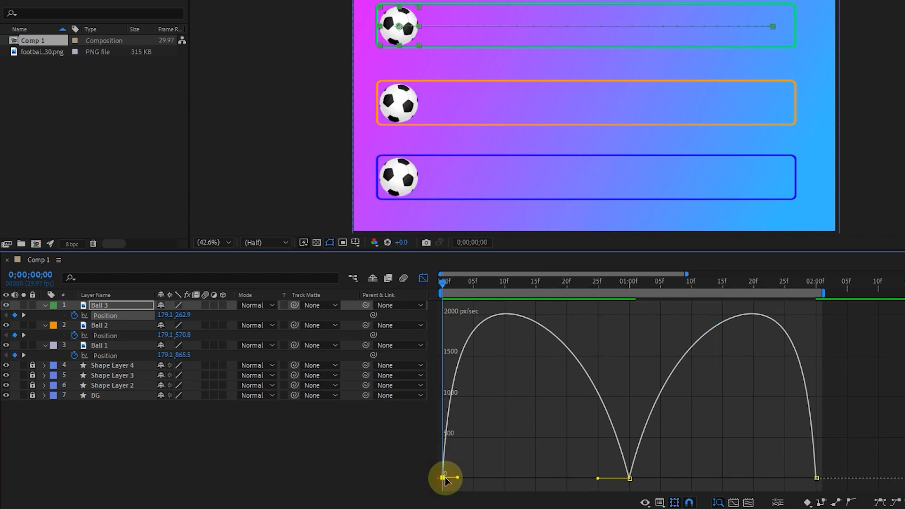
pyautogui.moveTo(445, 478); pyautogui.dragTo(485, 478)
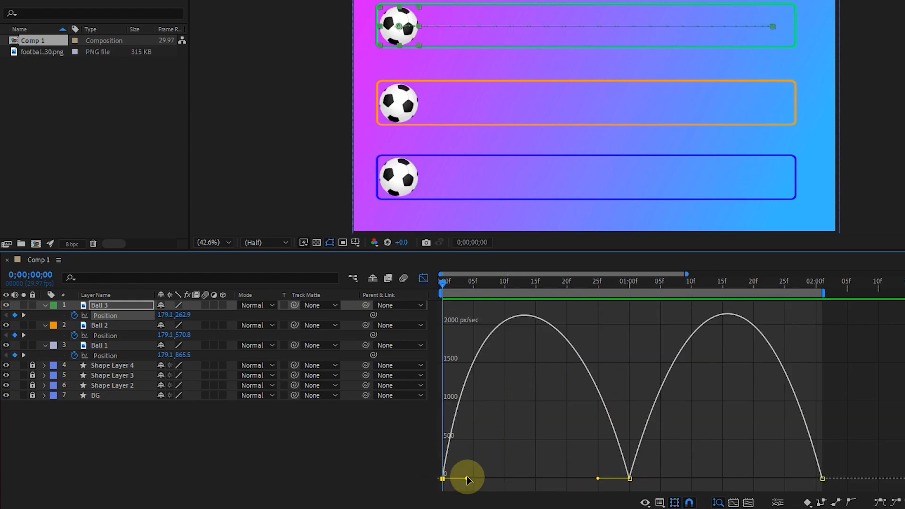
# - Set the first Position keyframe's outgoing influence to 75% in Keyframe Velocity
pyautogui.rightClick(467, 478)
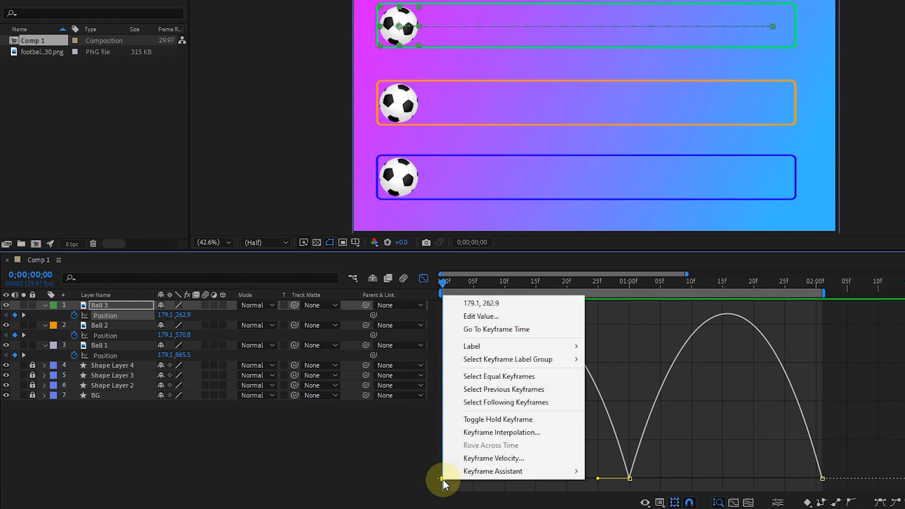
pyautogui.click(493, 457)
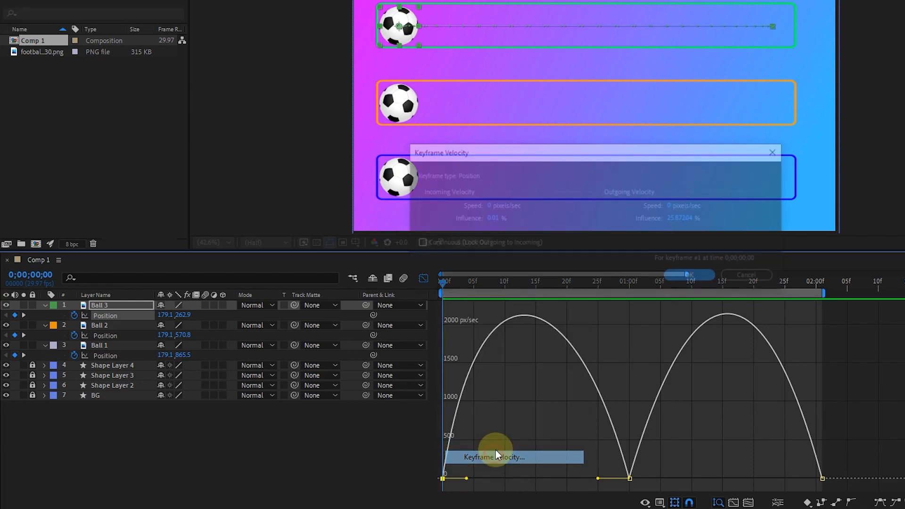
pyautogui.click(492, 457)
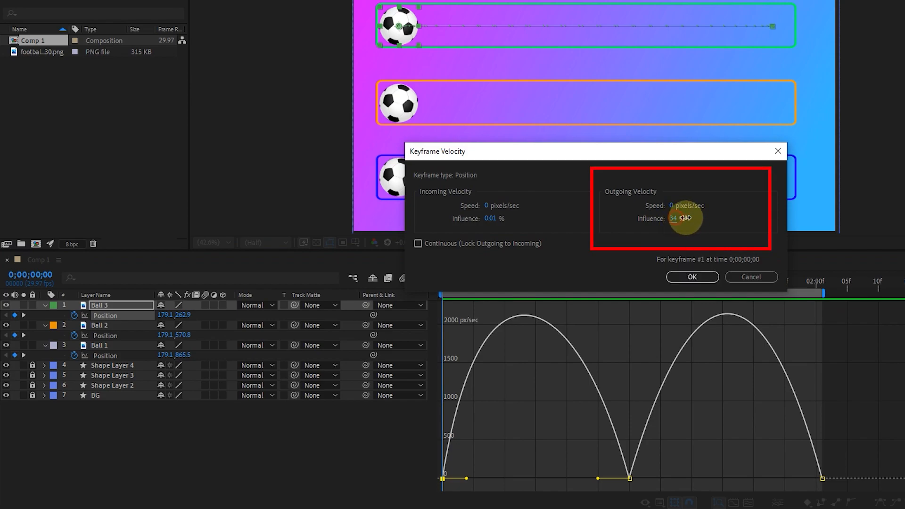
pyautogui.moveTo(684, 219); pyautogui.dragTo(706, 221)
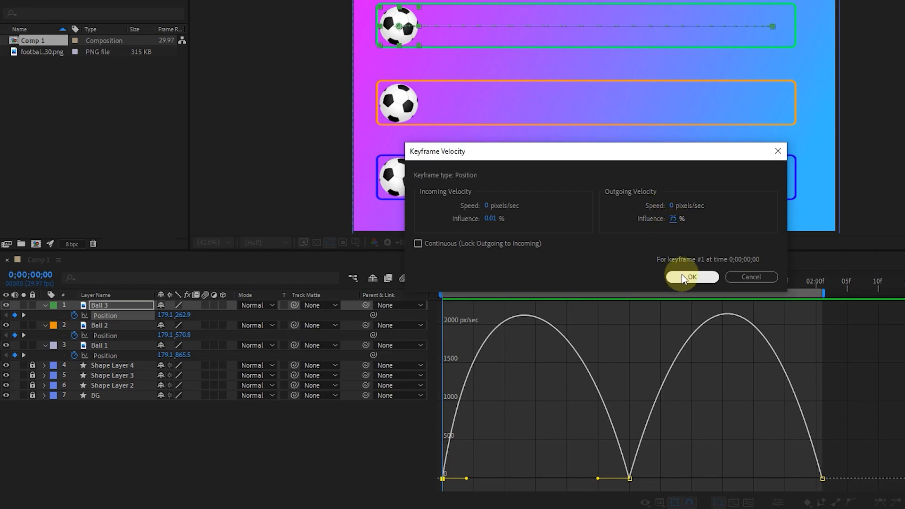
pyautogui.click(691, 277)
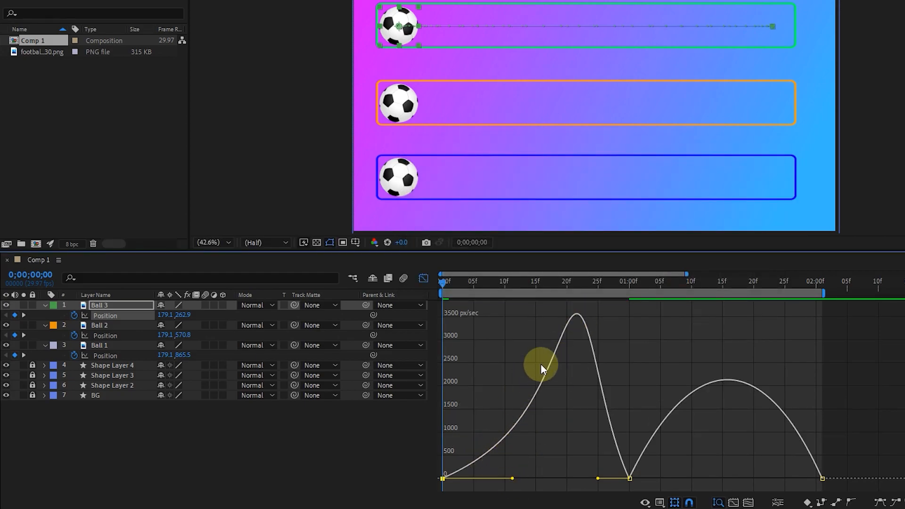
pyautogui.moveTo(522, 465)
pyautogui.write('75')
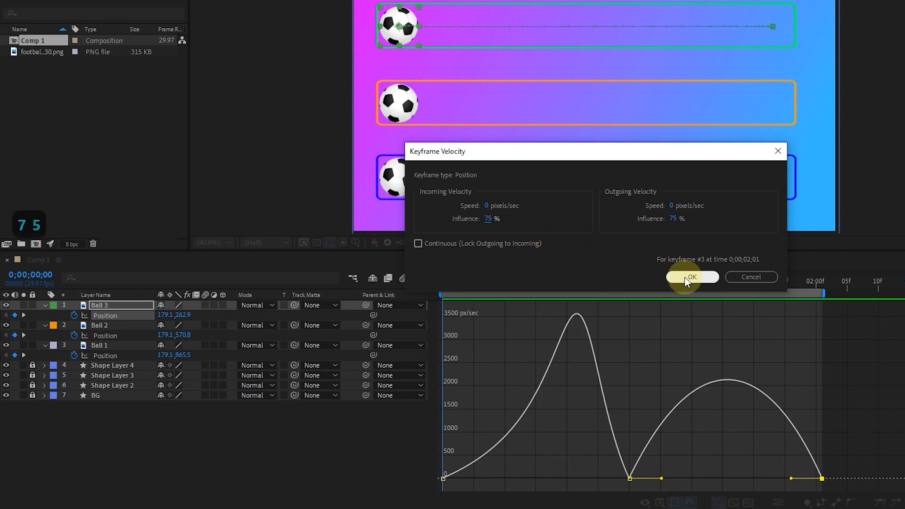
# - Confirm a 75% incoming influence on Ball 3's last Position keyframe
pyautogui.click(692, 277)
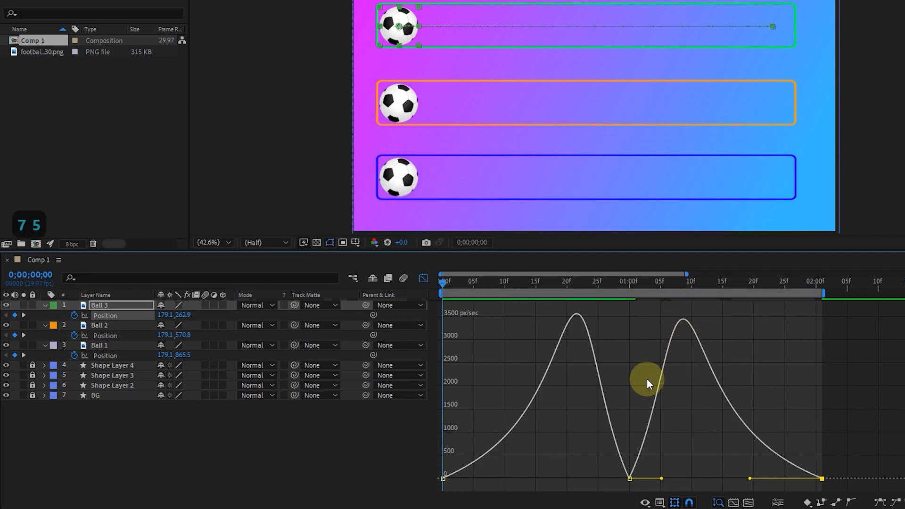
pyautogui.moveTo(467, 334)
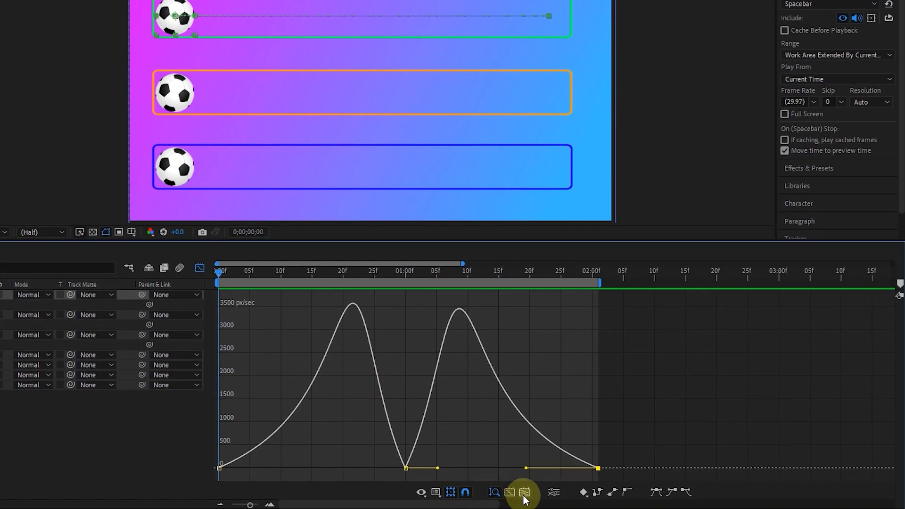
pyautogui.click(523, 492)
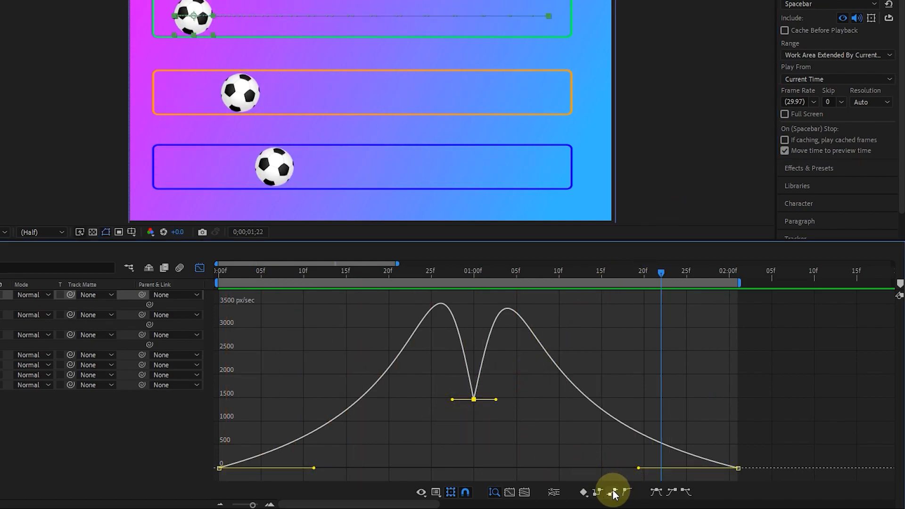
pyautogui.click(614, 491)
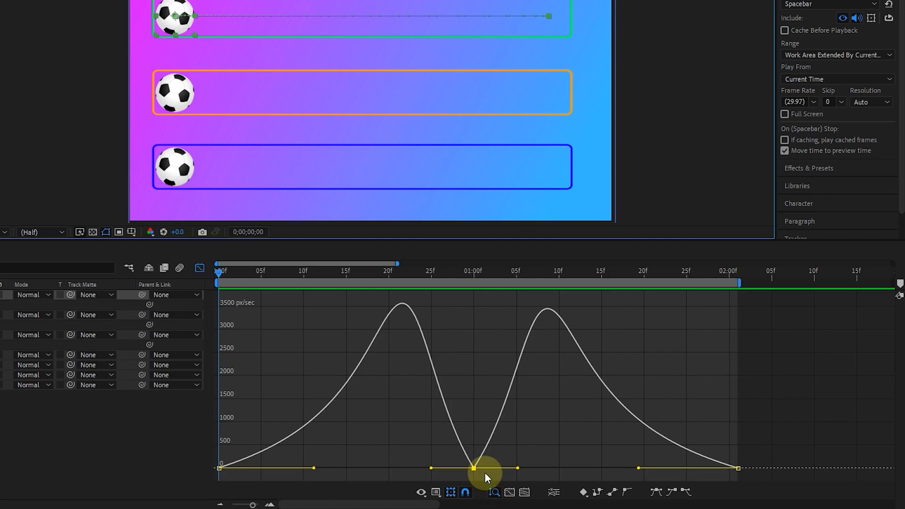
# - Raise Ball 3's outgoing speed at the middle keyframe and reshape the first keyframe's influence
pyautogui.moveTo(484, 468); pyautogui.dragTo(481, 381)
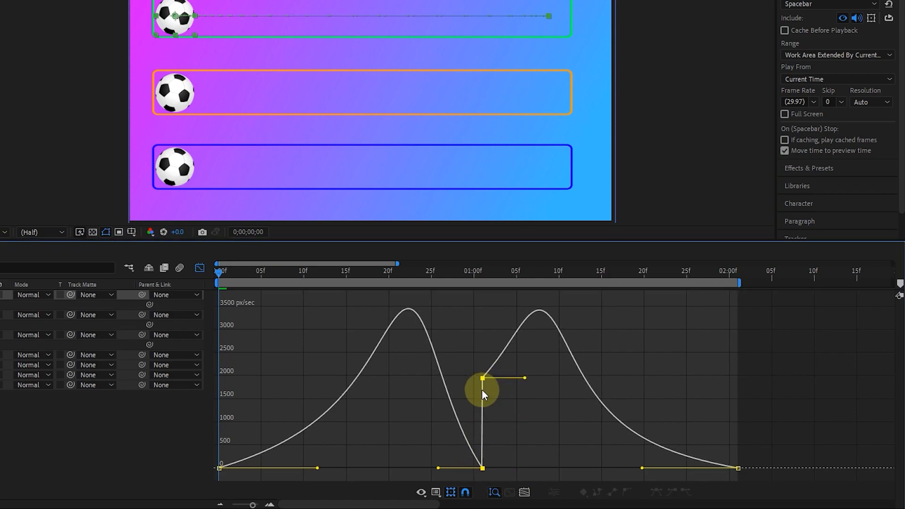
pyautogui.moveTo(483, 379); pyautogui.dragTo(482, 468)
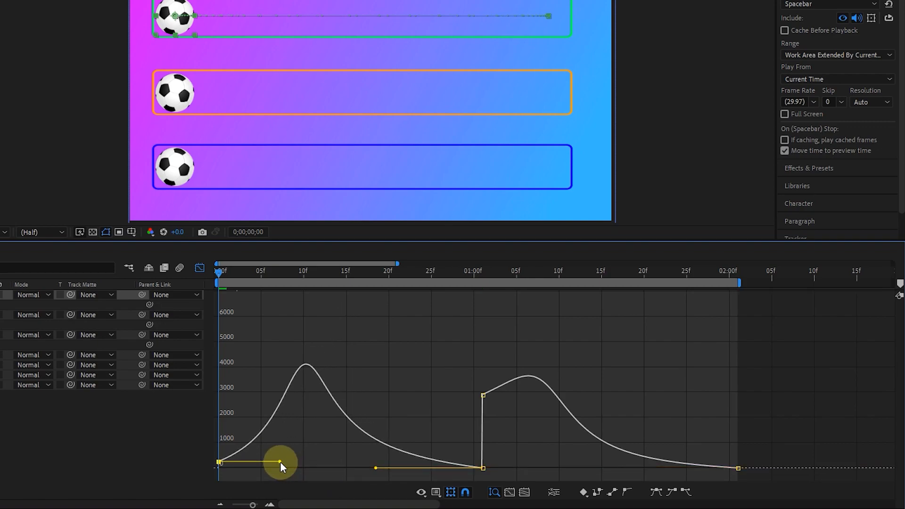
pyautogui.moveTo(280, 462); pyautogui.dragTo(220, 464)
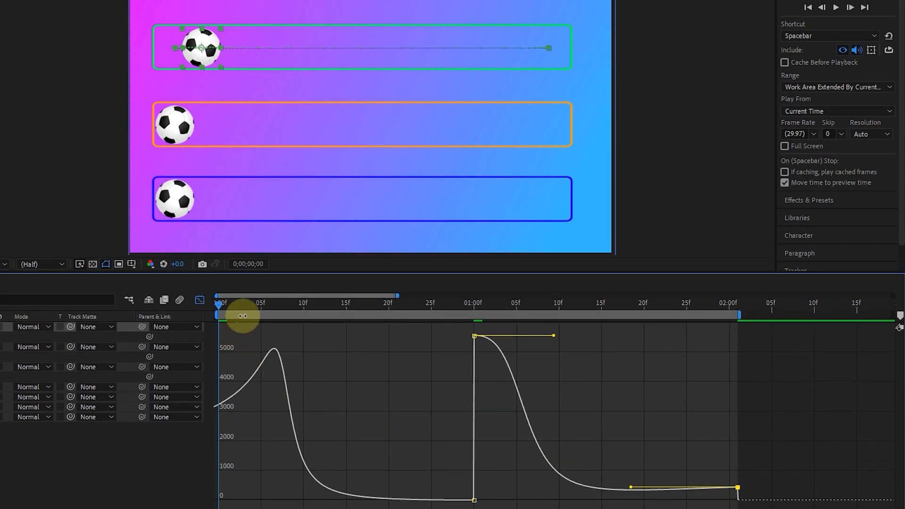
pyautogui.click(835, 7)
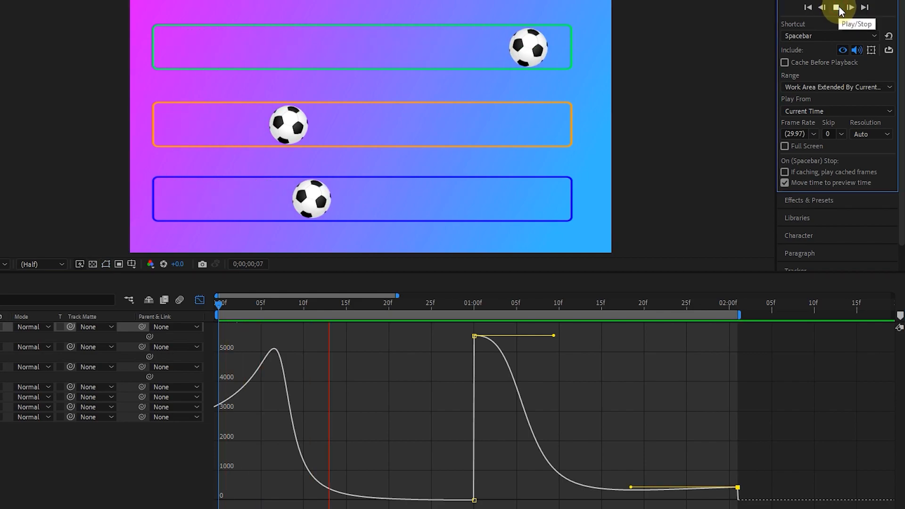
pyautogui.click(835, 7)
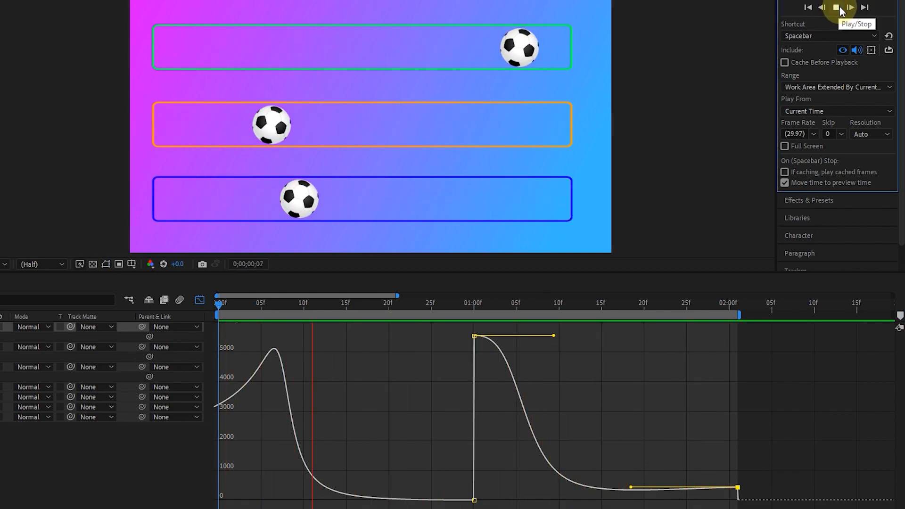
pyautogui.click(835, 7)
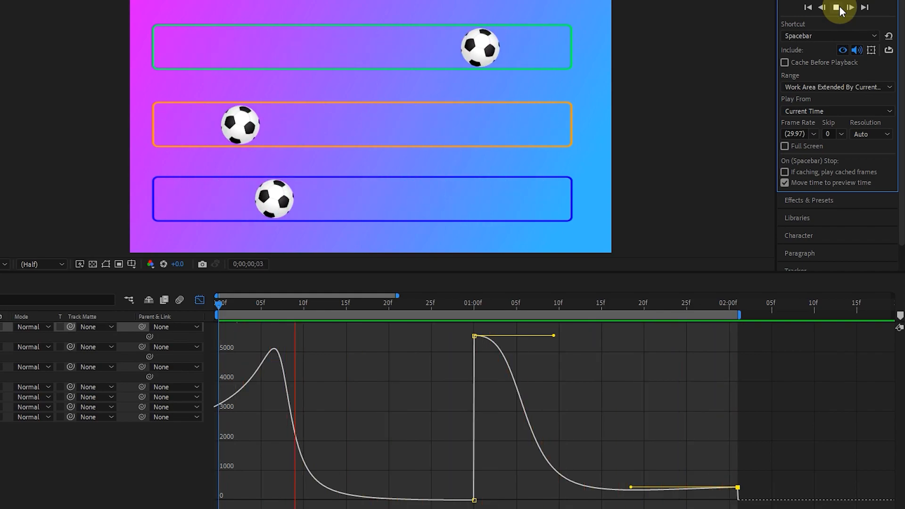
pyautogui.click(835, 7)
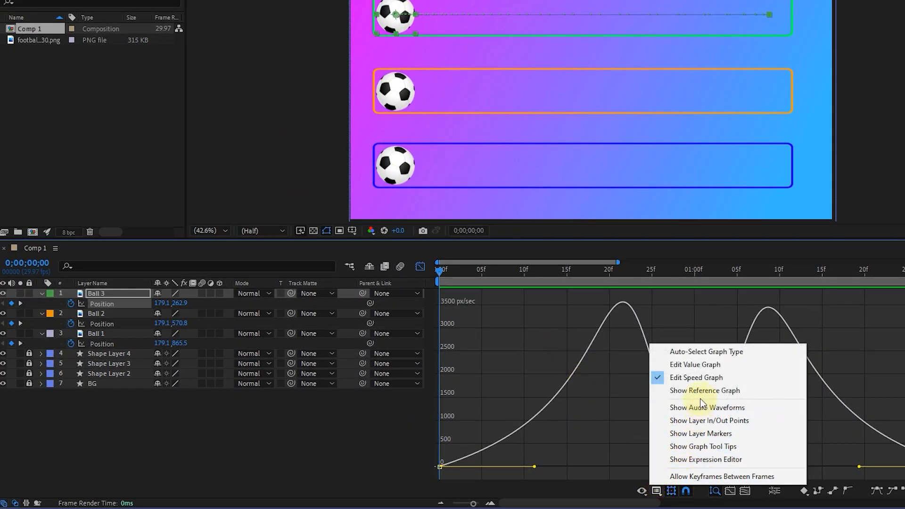
pyautogui.click(704, 390)
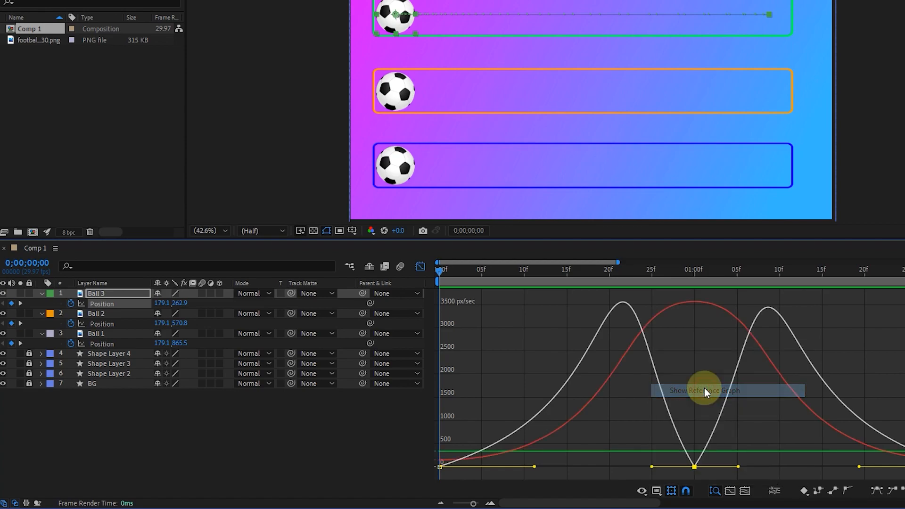
pyautogui.moveTo(674, 414)
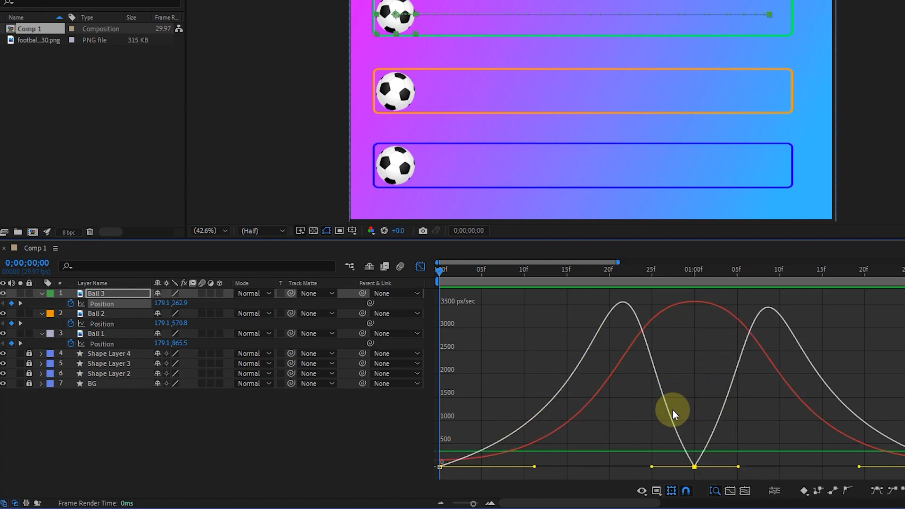
pyautogui.click(656, 491)
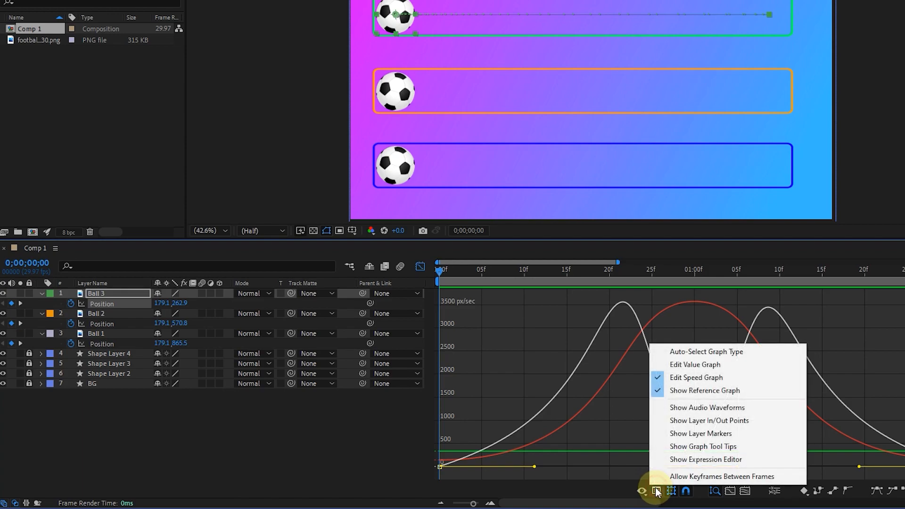
pyautogui.moveTo(702, 351)
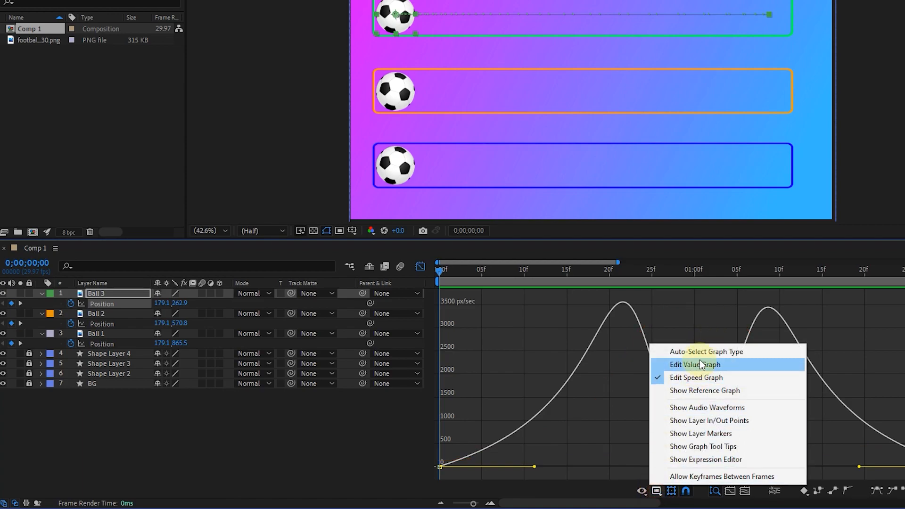
pyautogui.moveTo(705, 352)
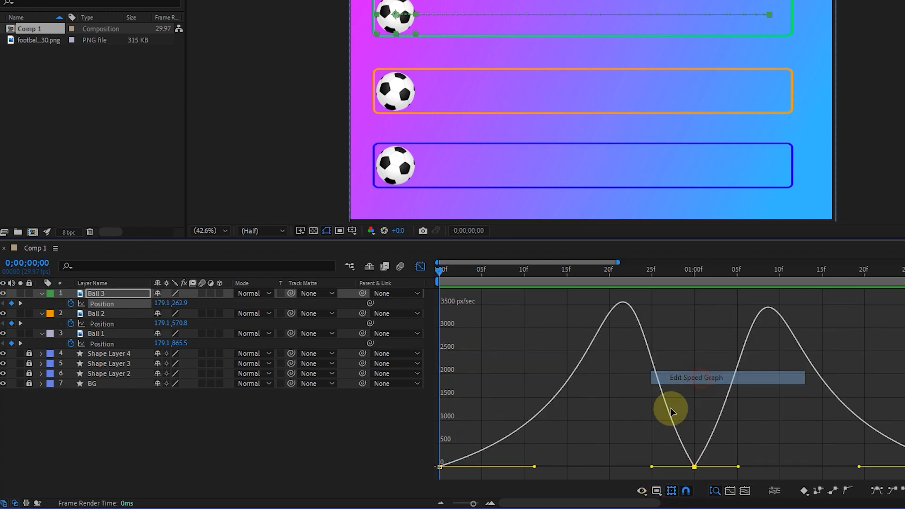
pyautogui.moveTo(628, 422)
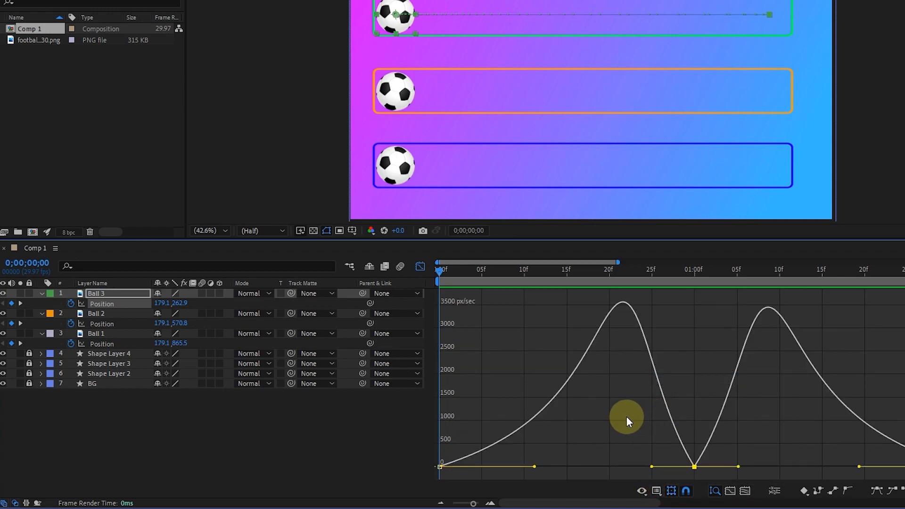